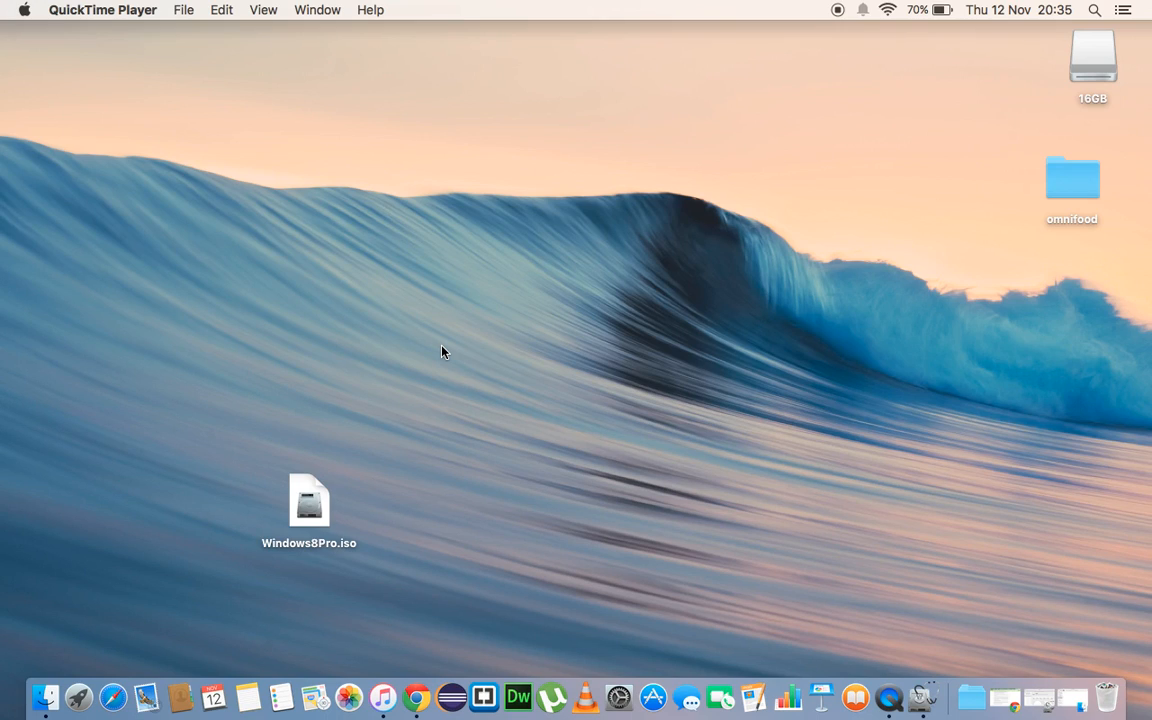
mouse_move(430, 351)
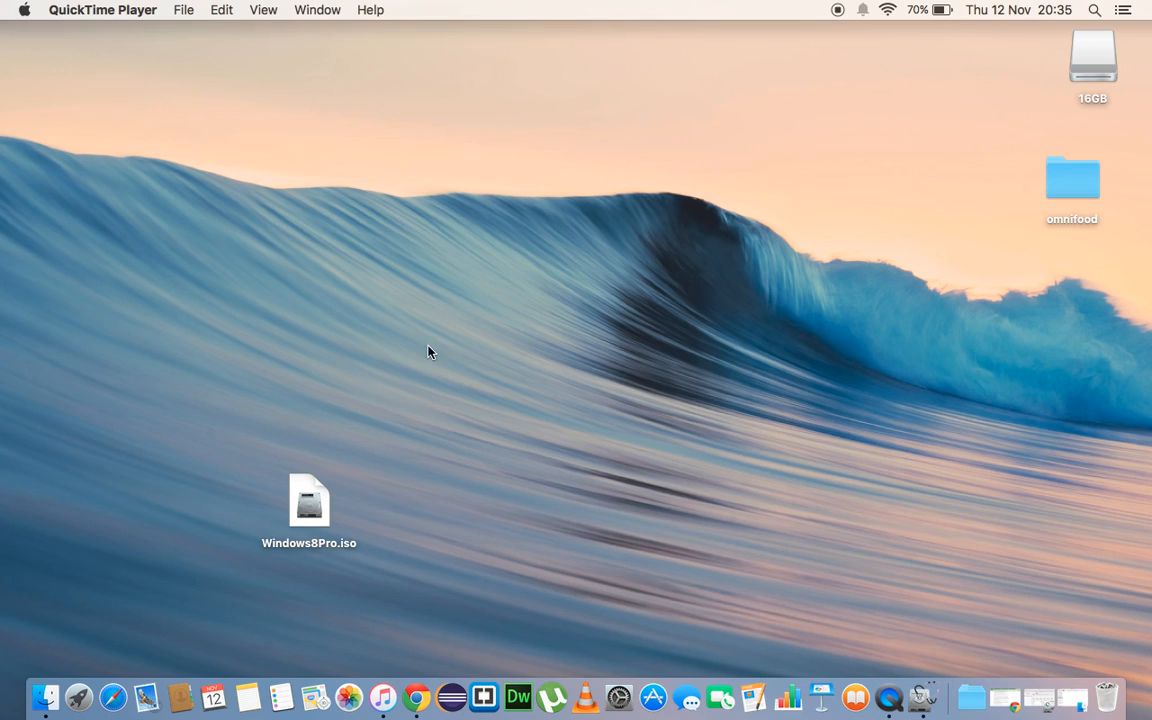
mouse_move(304, 386)
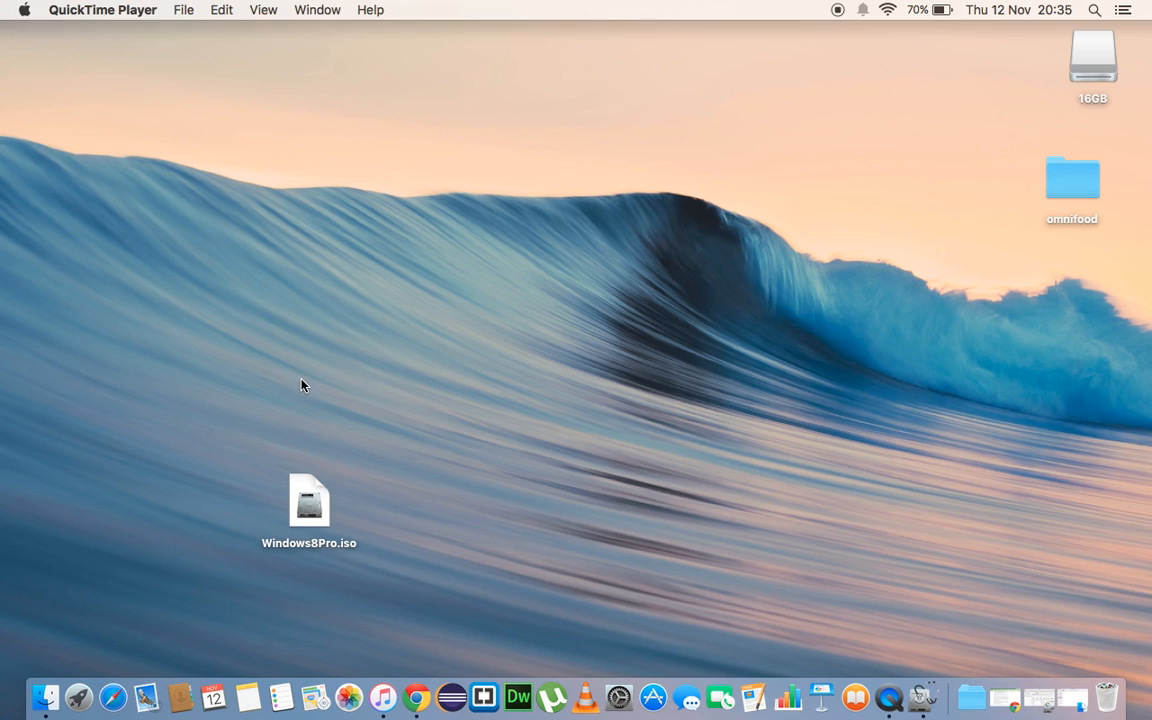
mouse_move(45, 693)
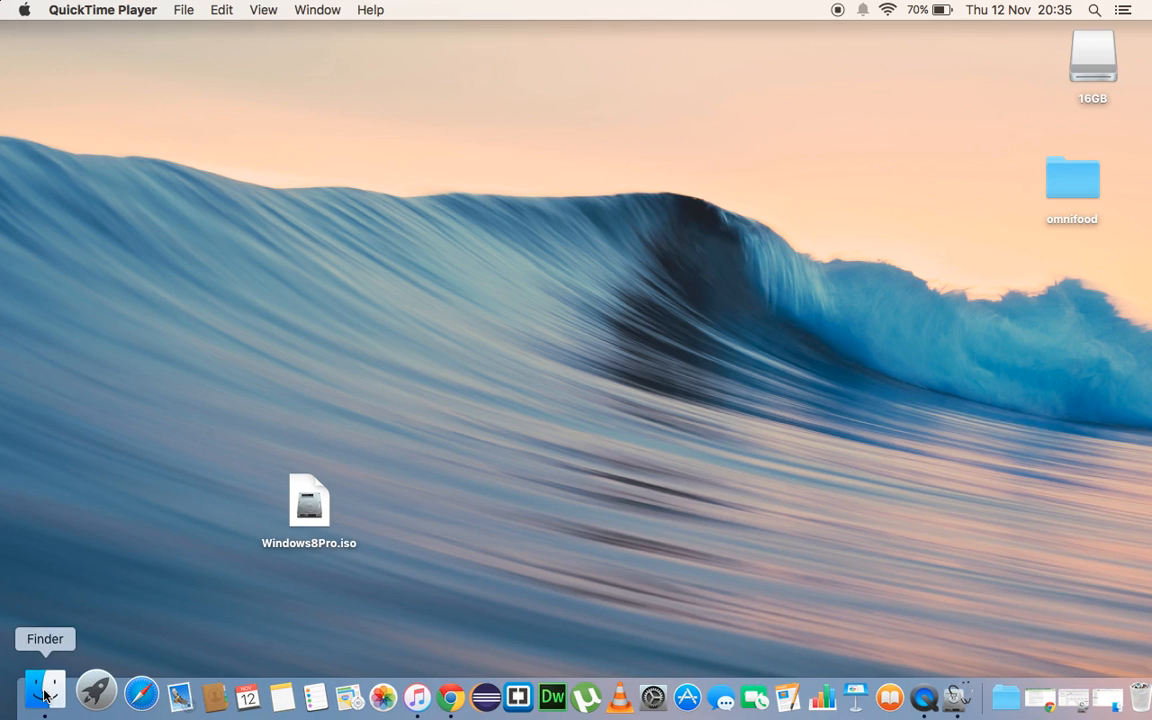
Browse the 16GB drive's contents in Finder, then close the Finder window
click(45, 690)
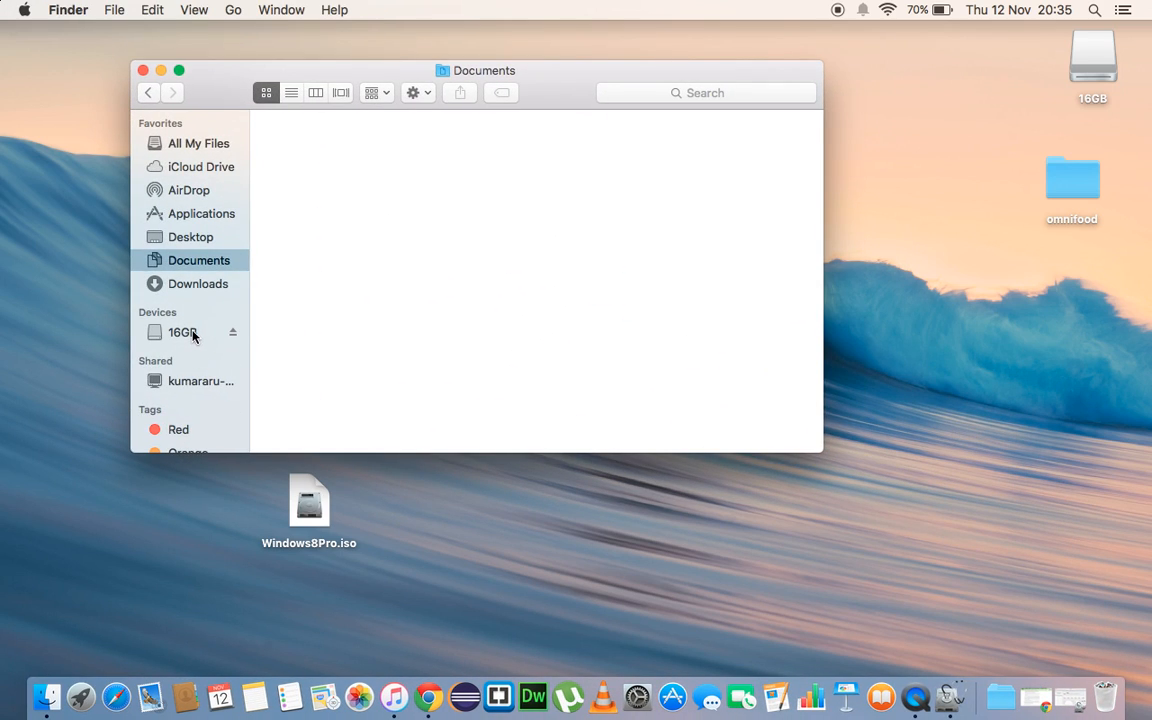
click(182, 332)
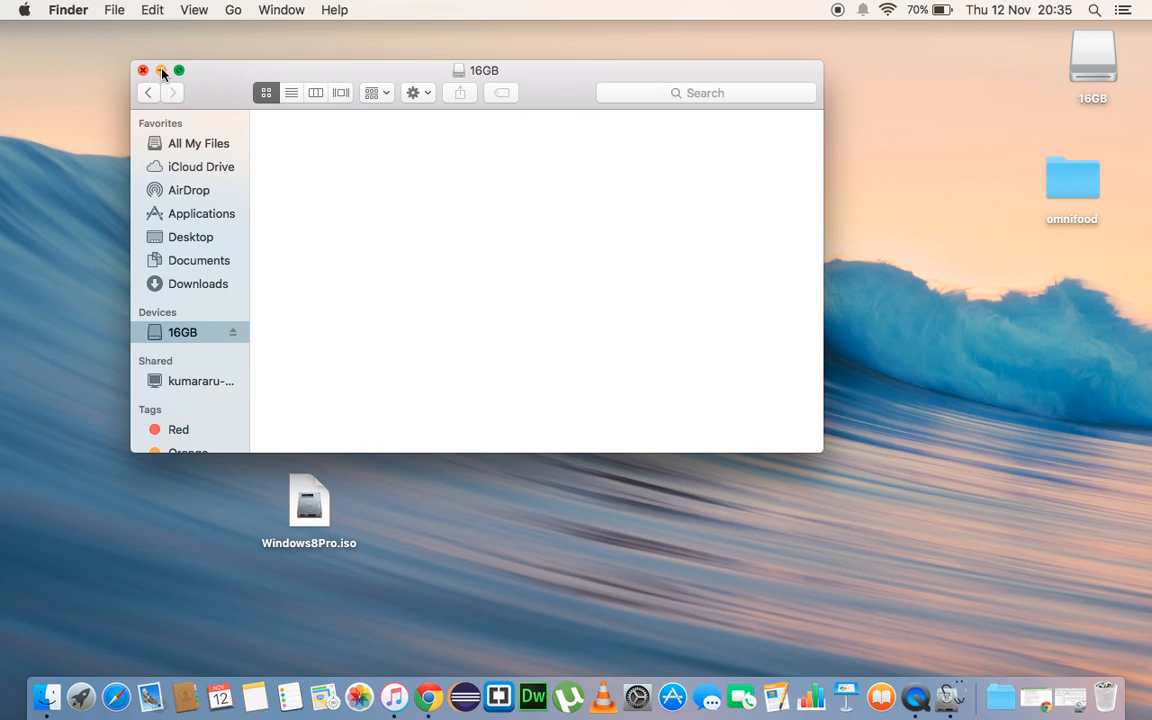
click(143, 70)
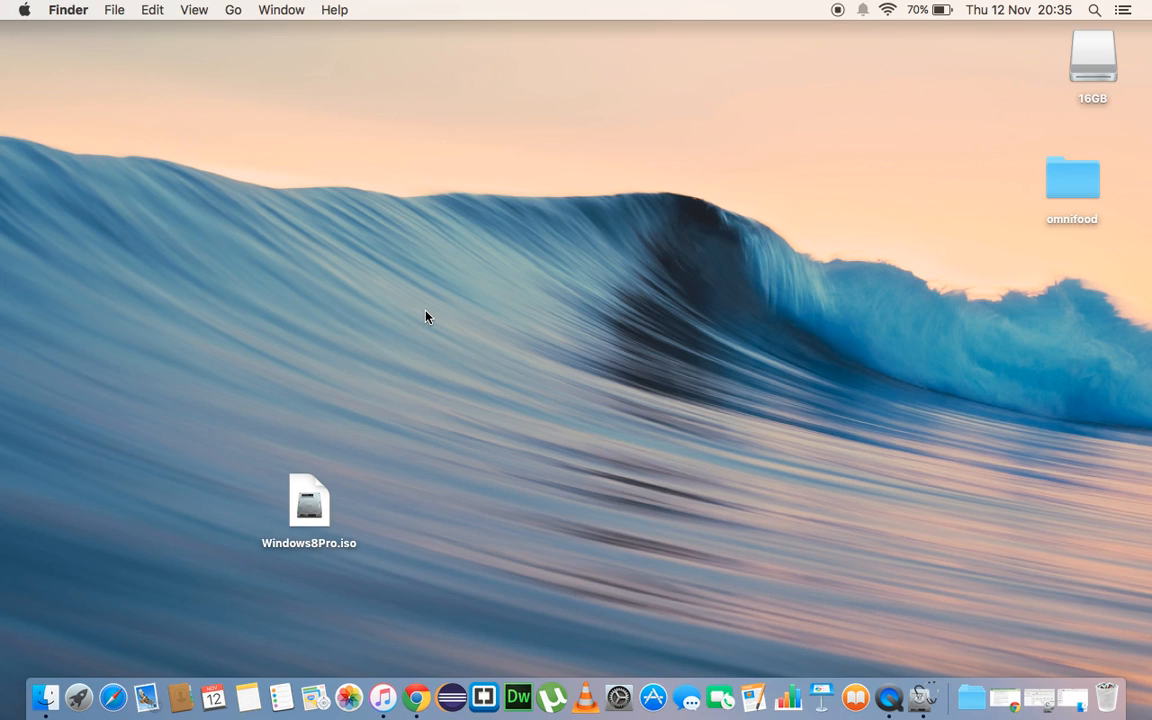
mouse_move(308, 418)
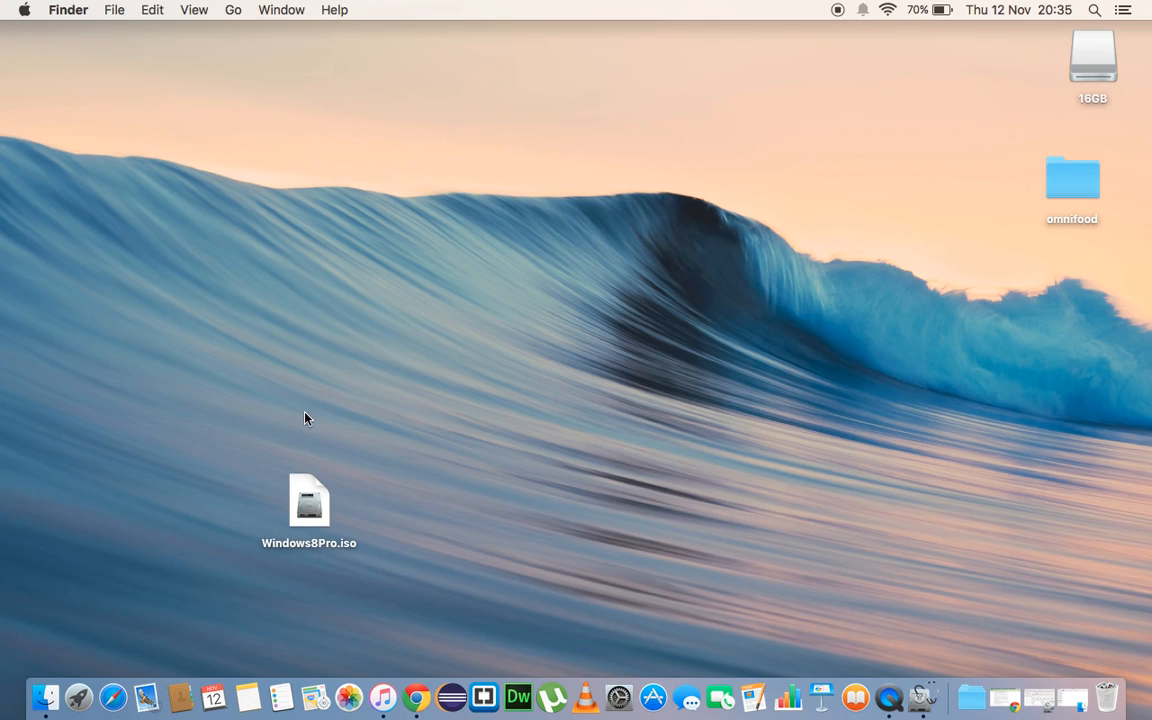
mouse_move(193, 541)
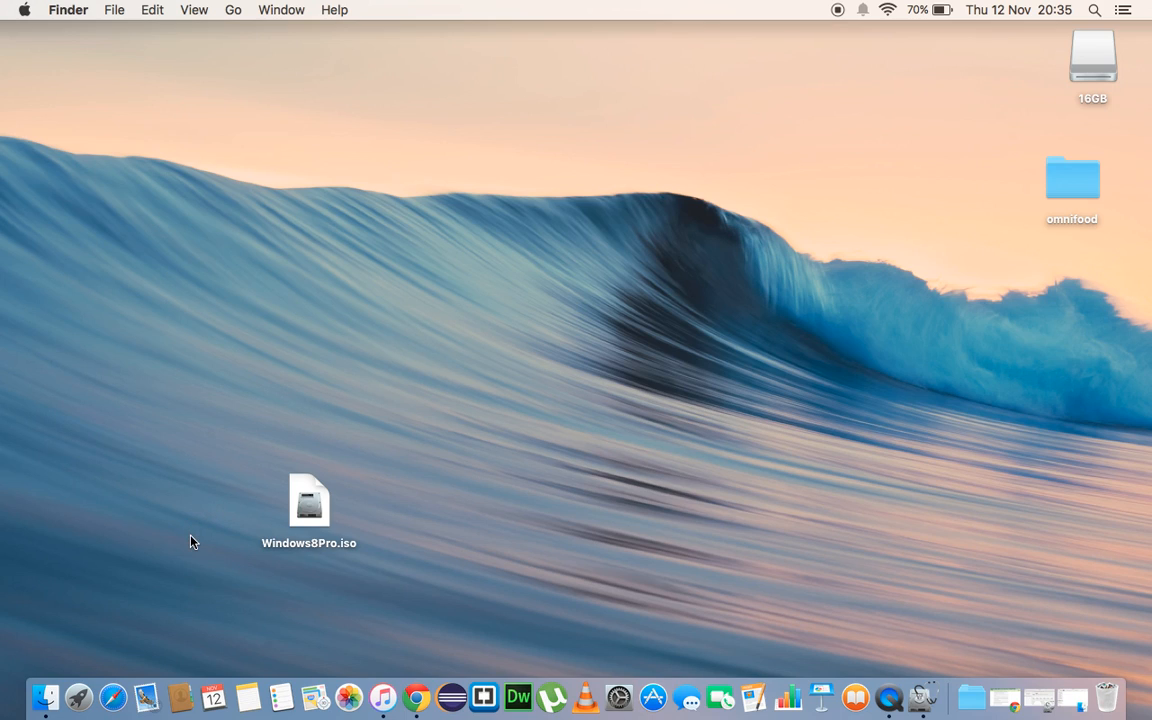
mouse_move(78, 690)
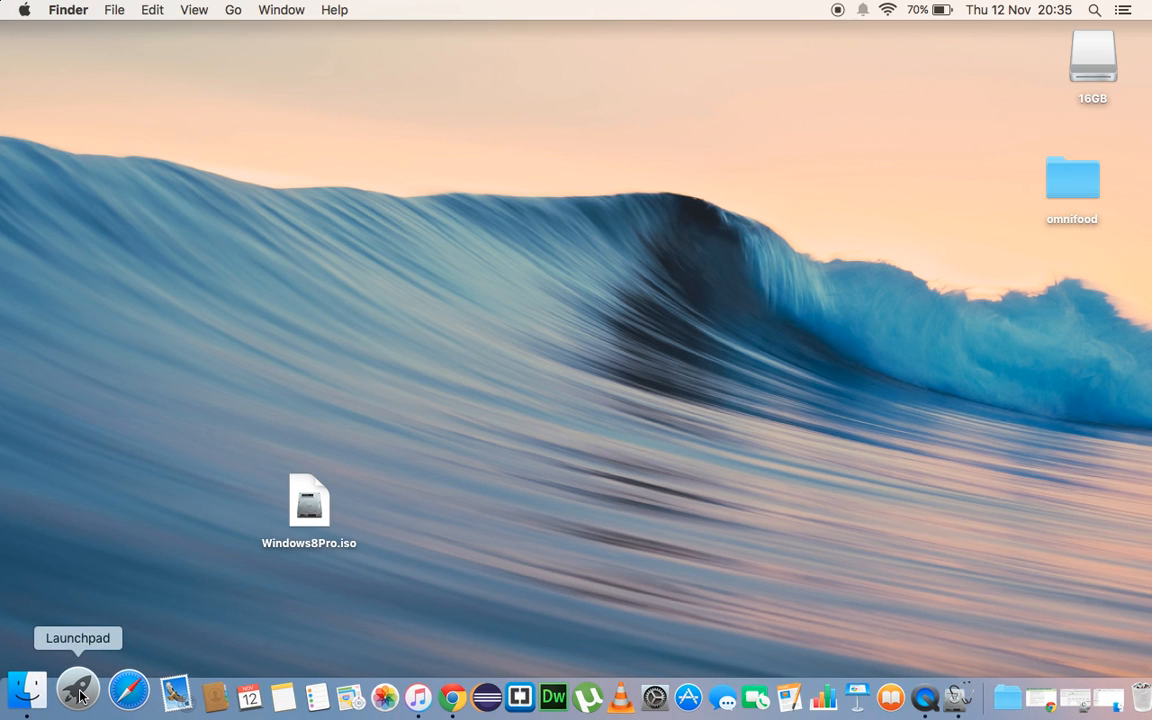
Launch Terminal from Launchpad and enlarge its window to full screen
click(78, 689)
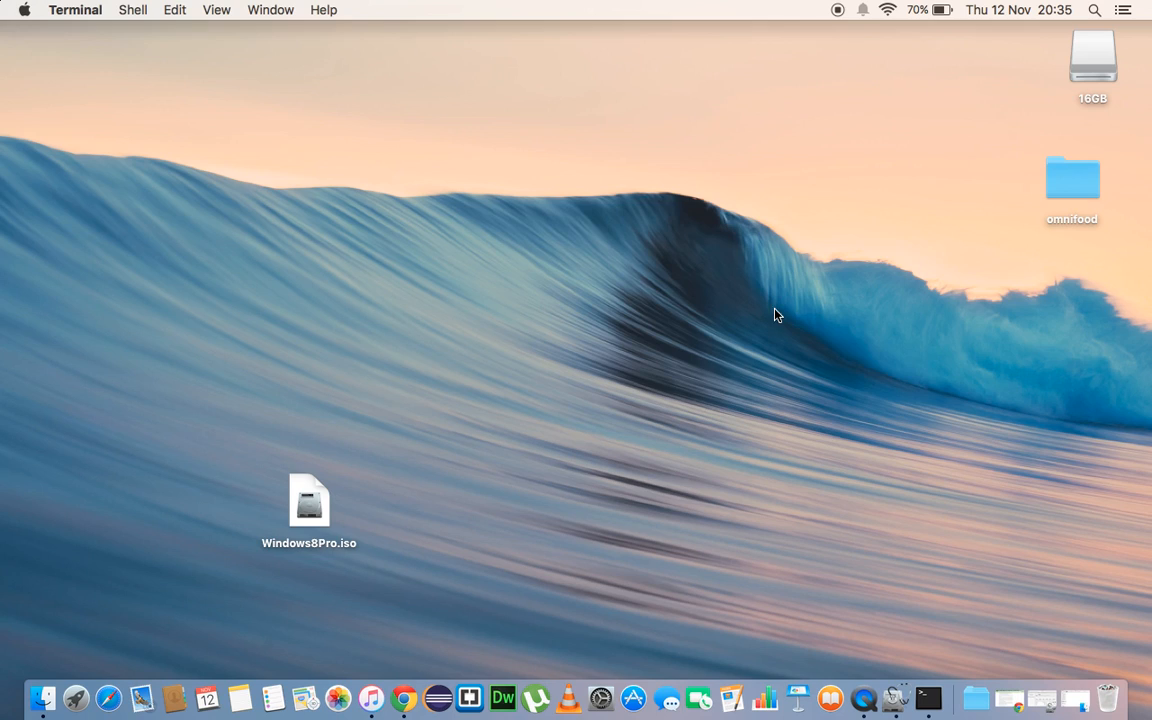
click(925, 698)
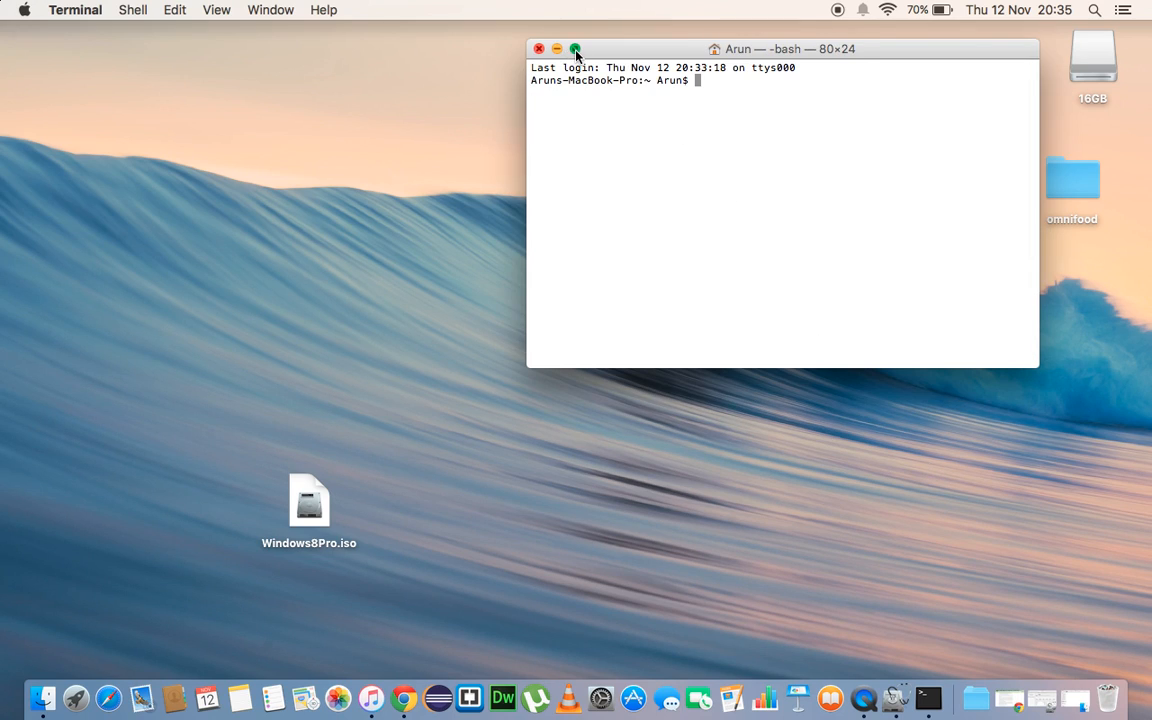
click(575, 52)
text(diskutil list)
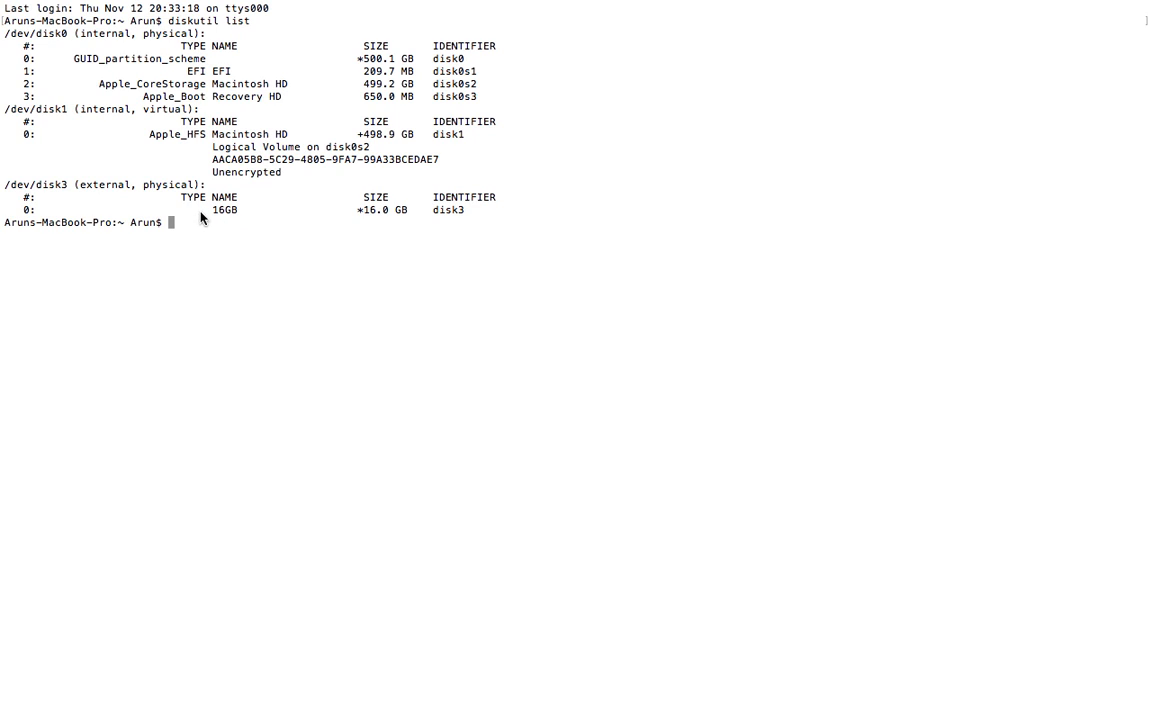
mouse_move(176, 207)
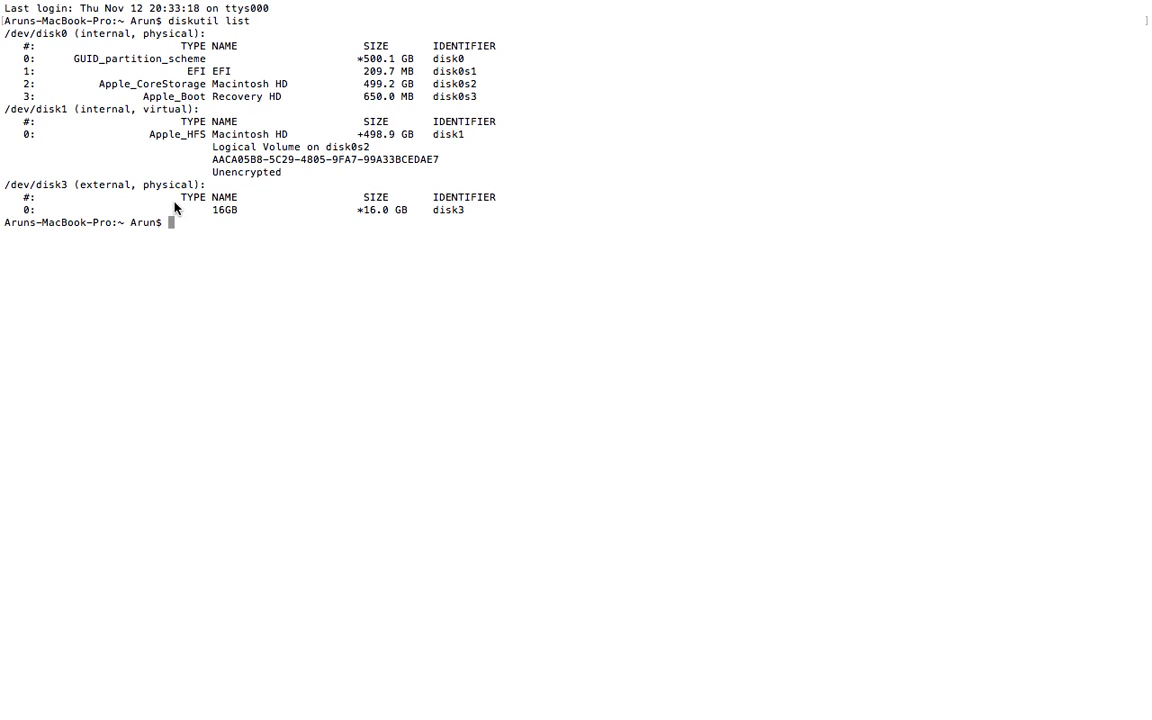
mouse_move(180, 219)
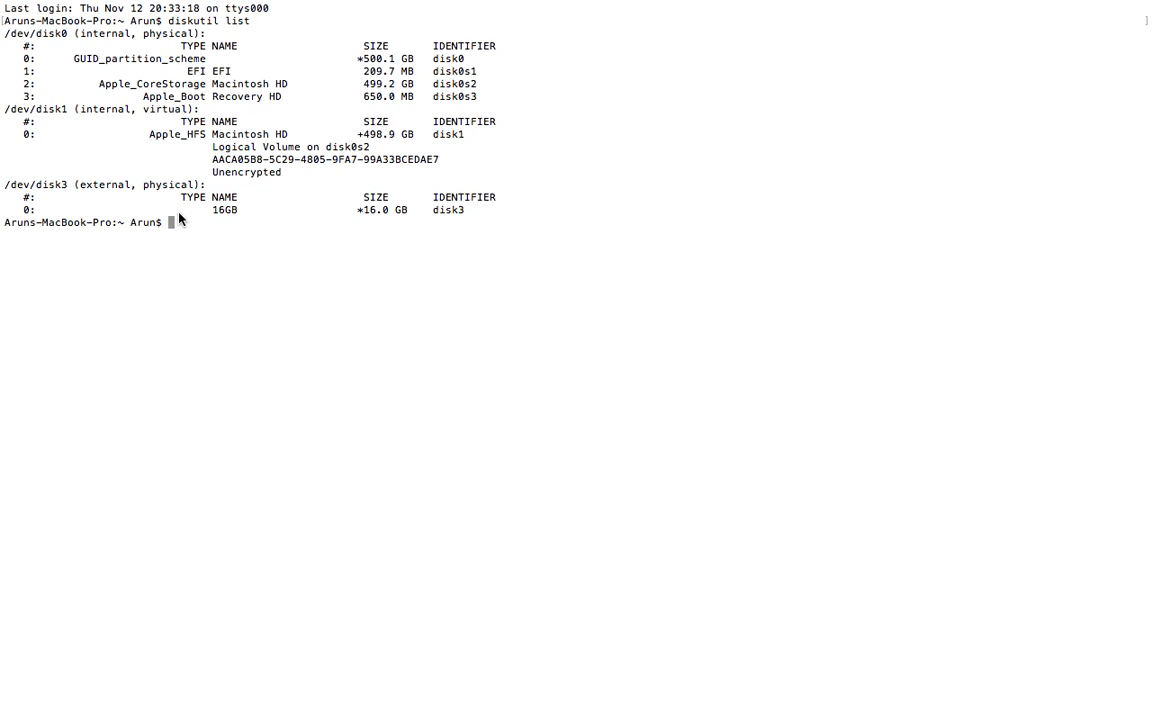
mouse_move(88, 184)
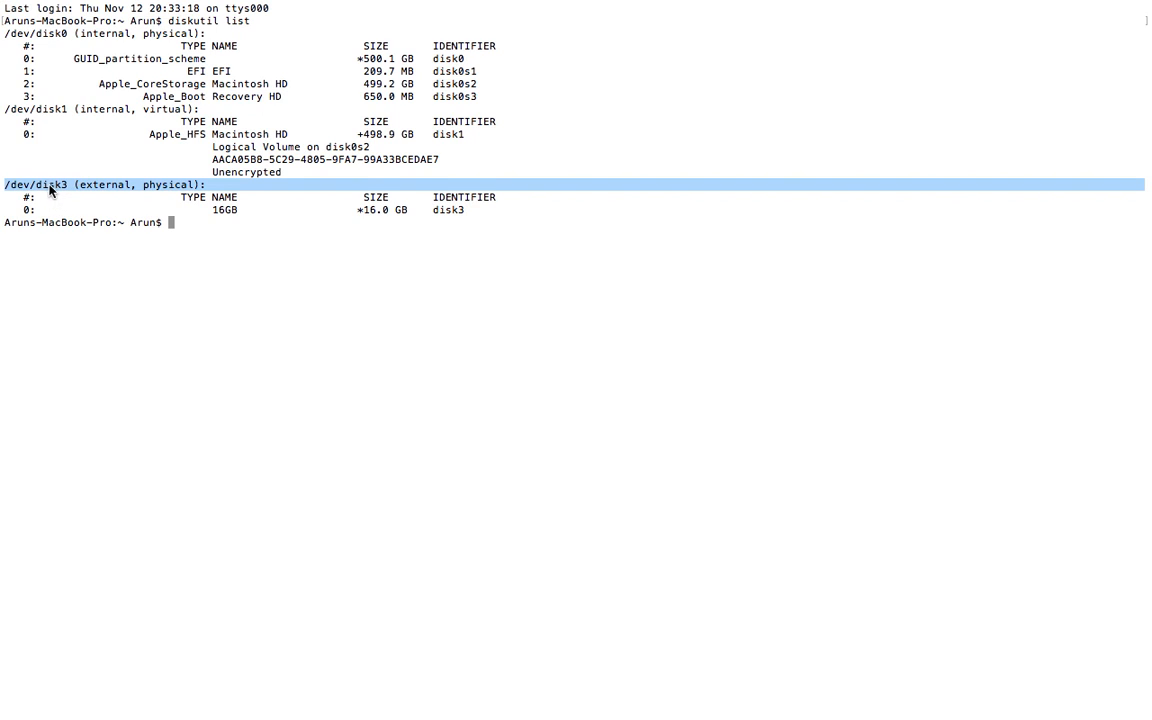
mouse_move(232, 213)
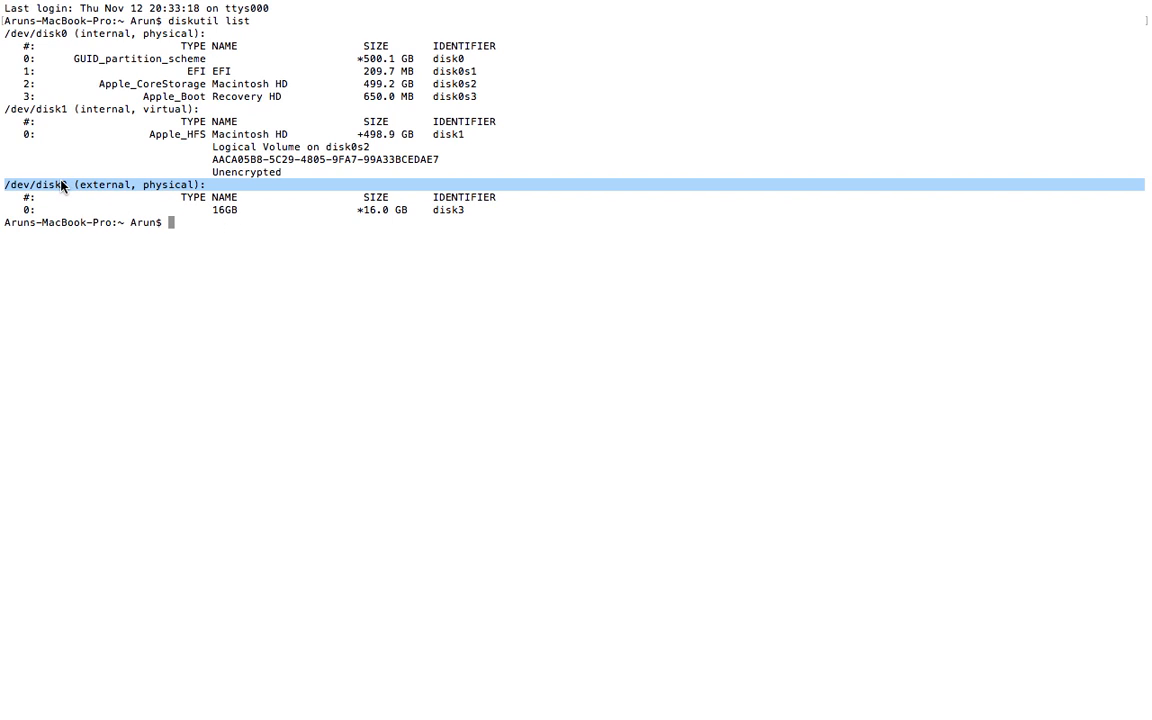
mouse_move(184, 244)
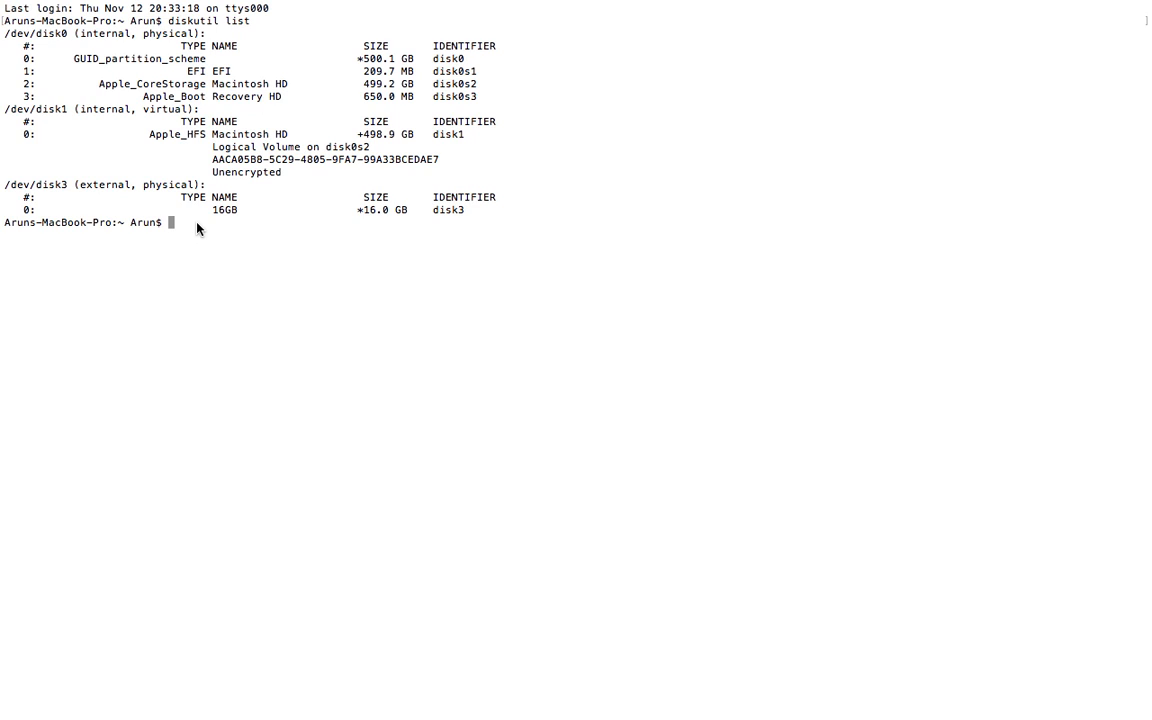
Run 'diskutil unmountDisk /dev/disk3' to unmount disk3, then start typing 'sudo'
text(d)
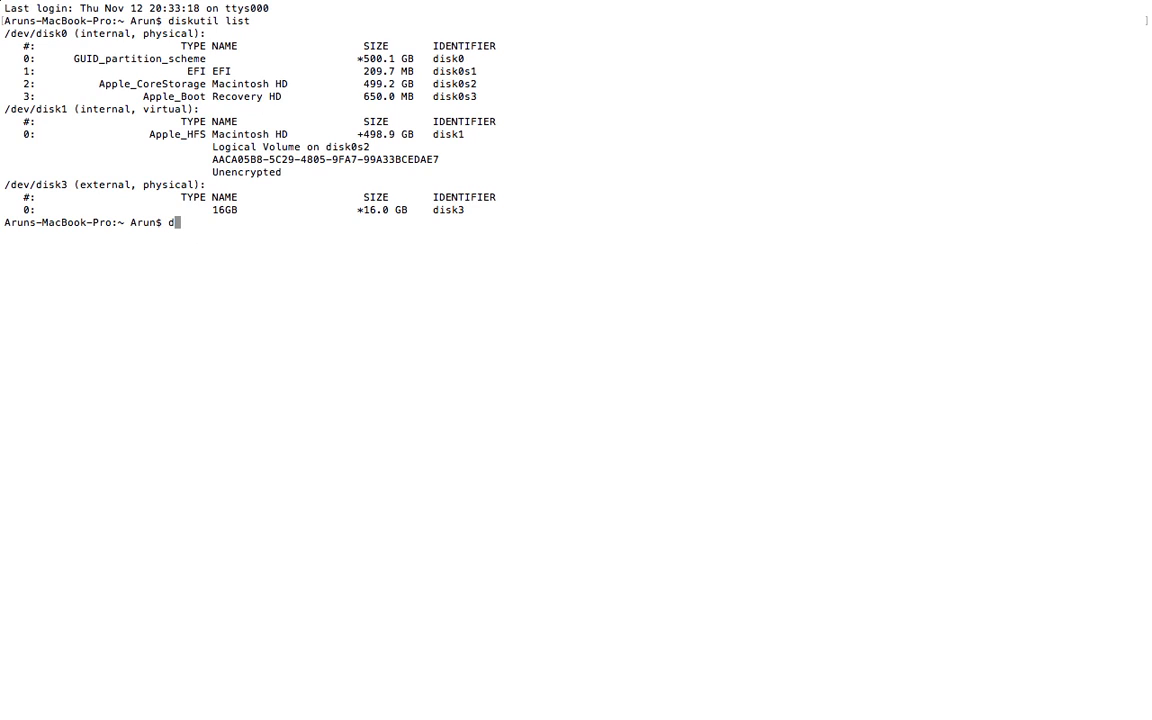
text(iskut)
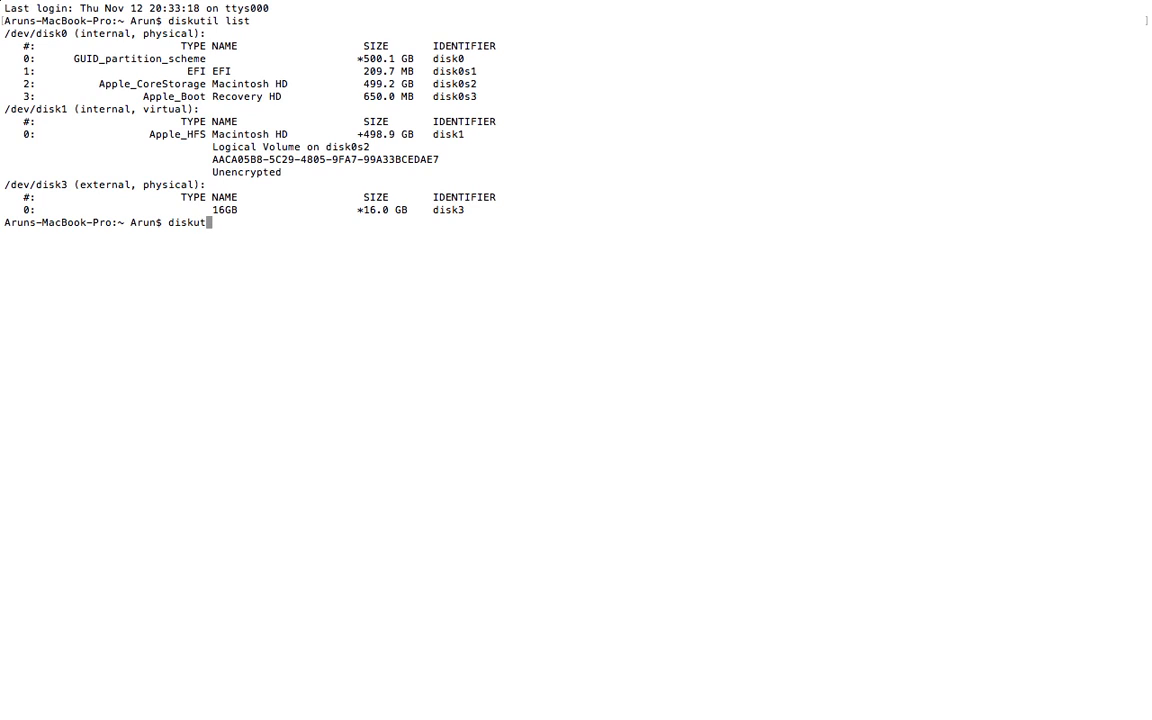
text(il)
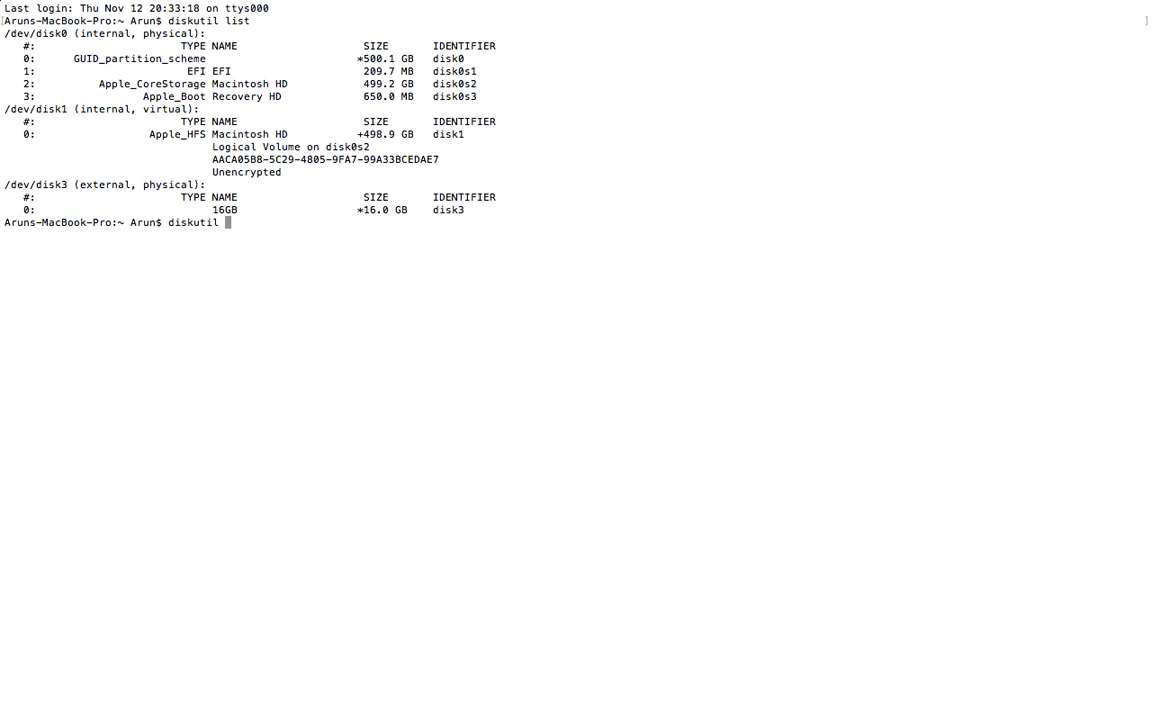
text(unmou)
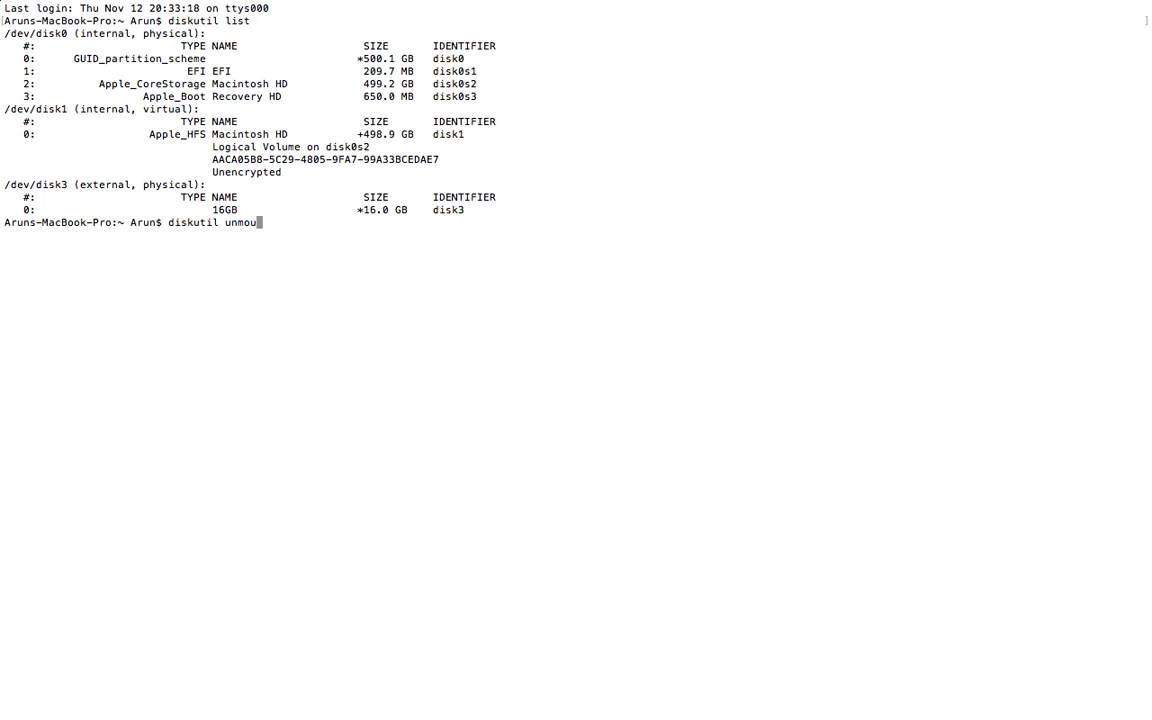
text(nt)
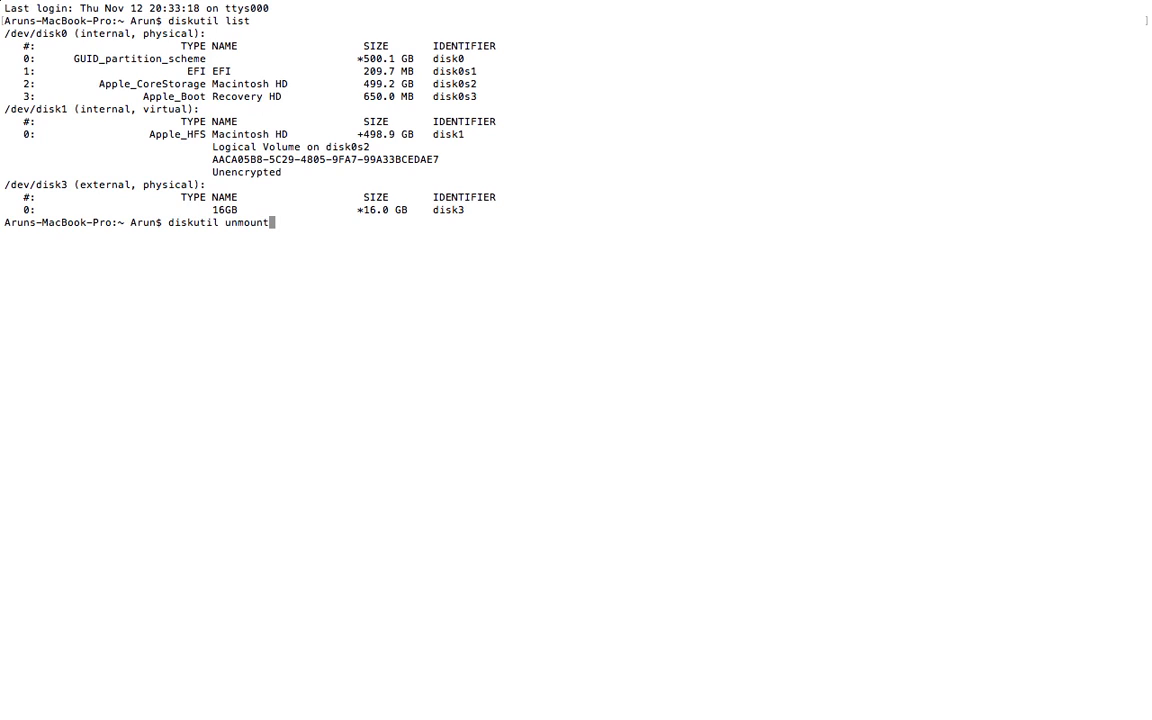
text(Disk)
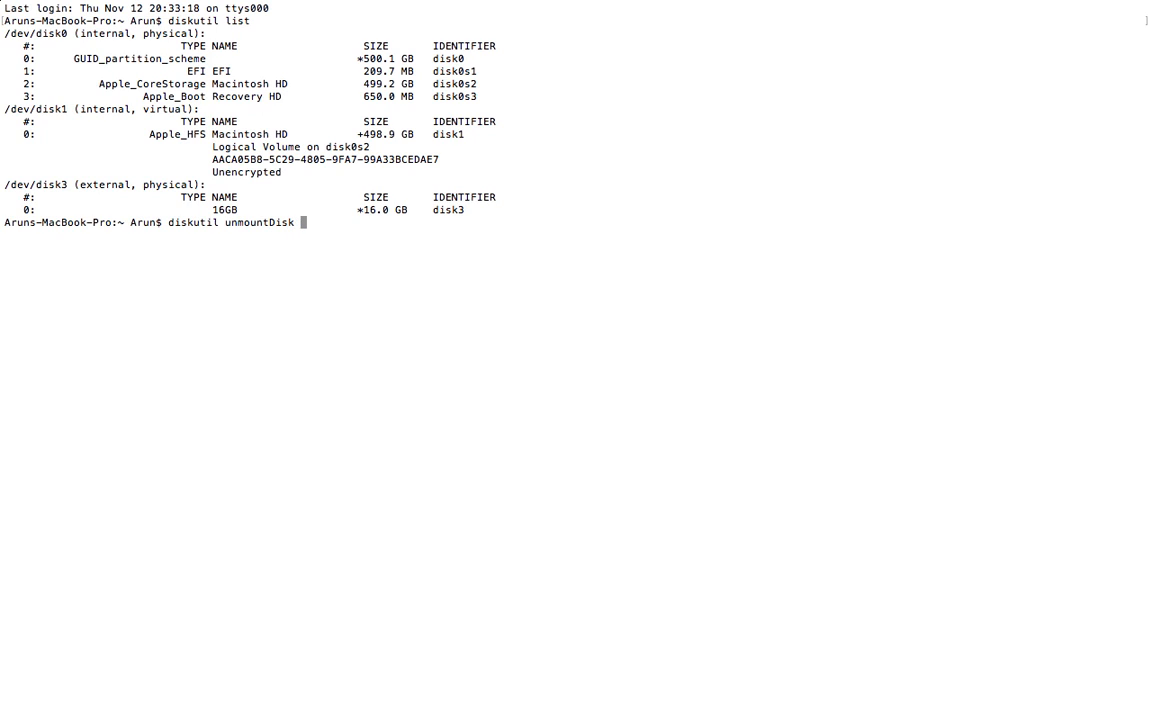
text(/dev/)
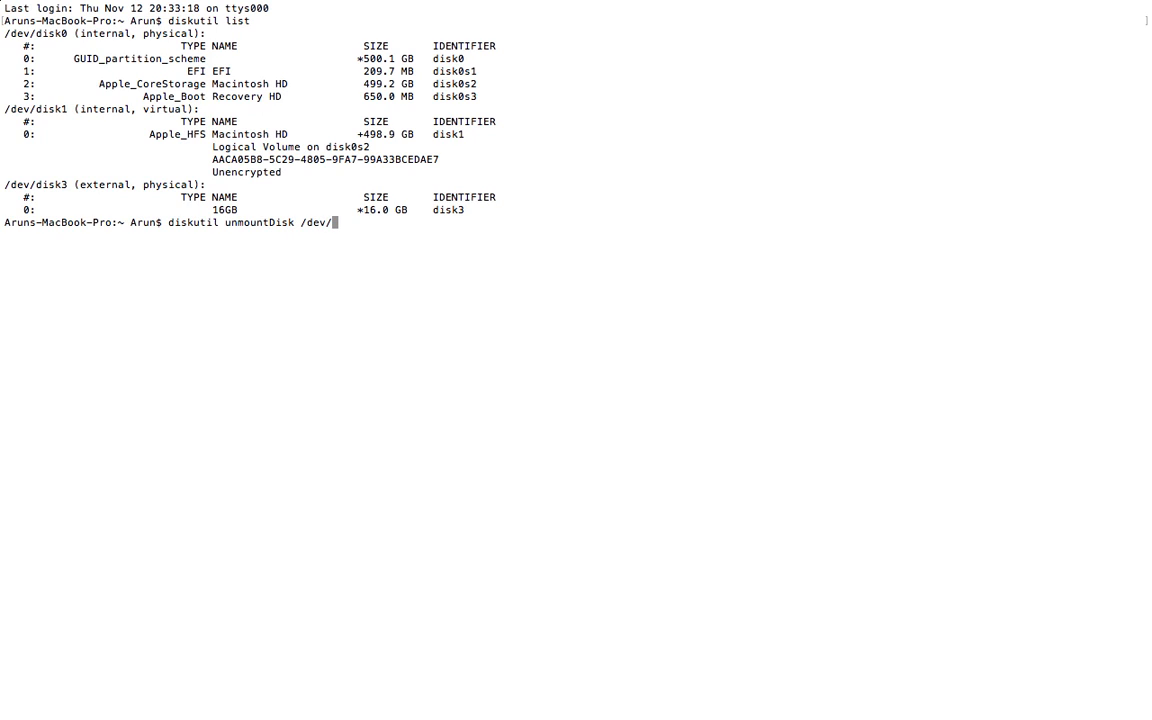
text(disk3)
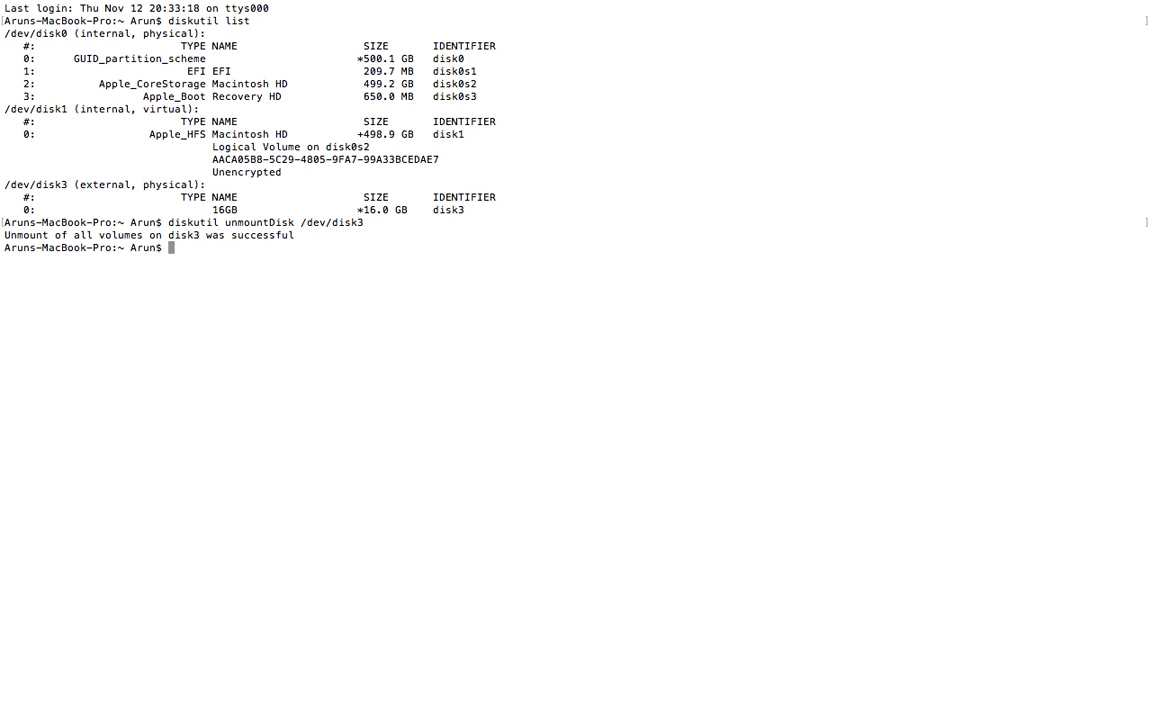
text(sudo)
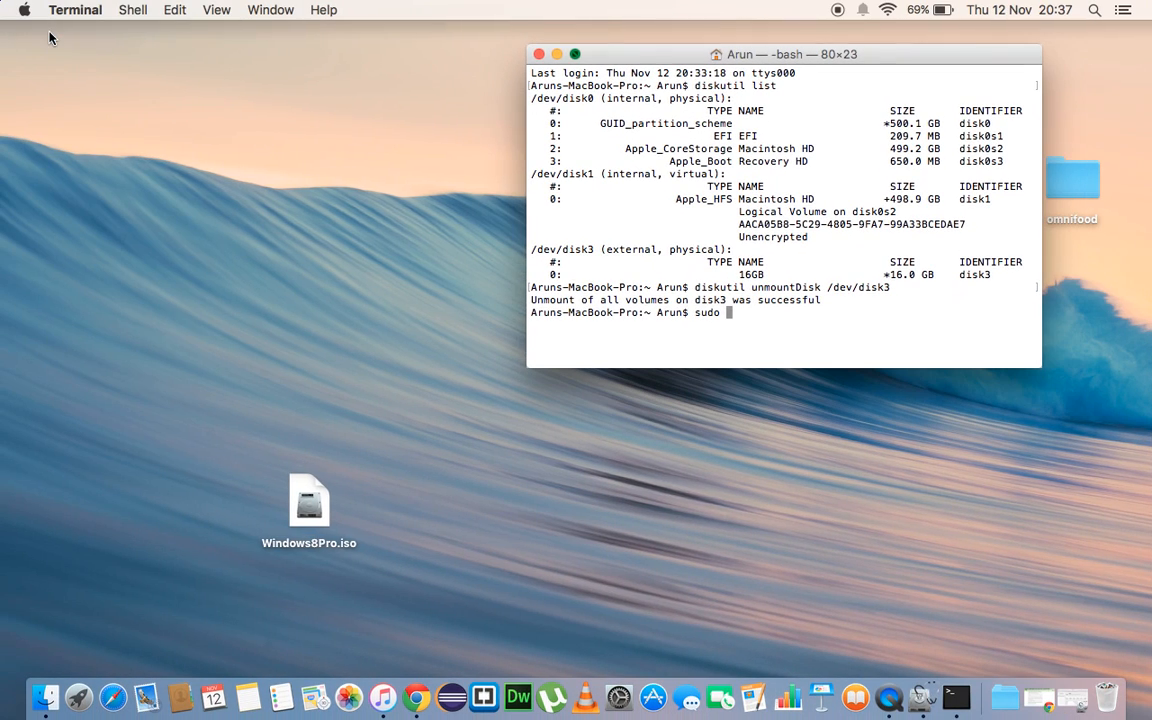
click(309, 500)
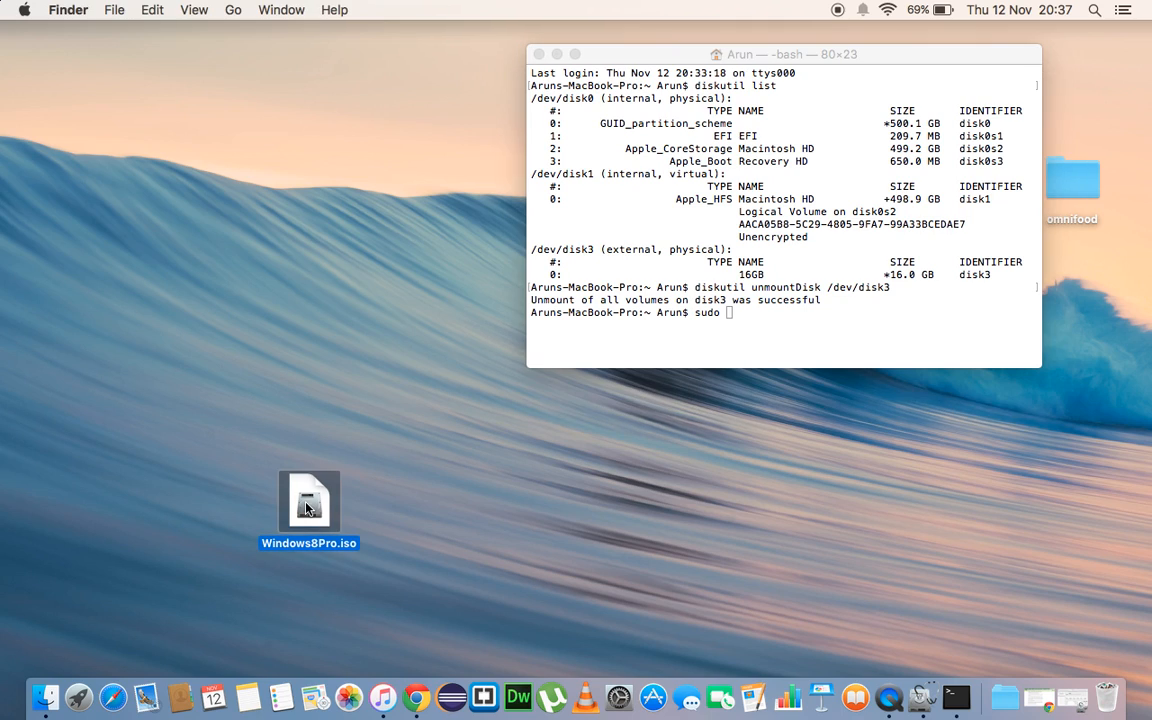
mouse_move(688, 282)
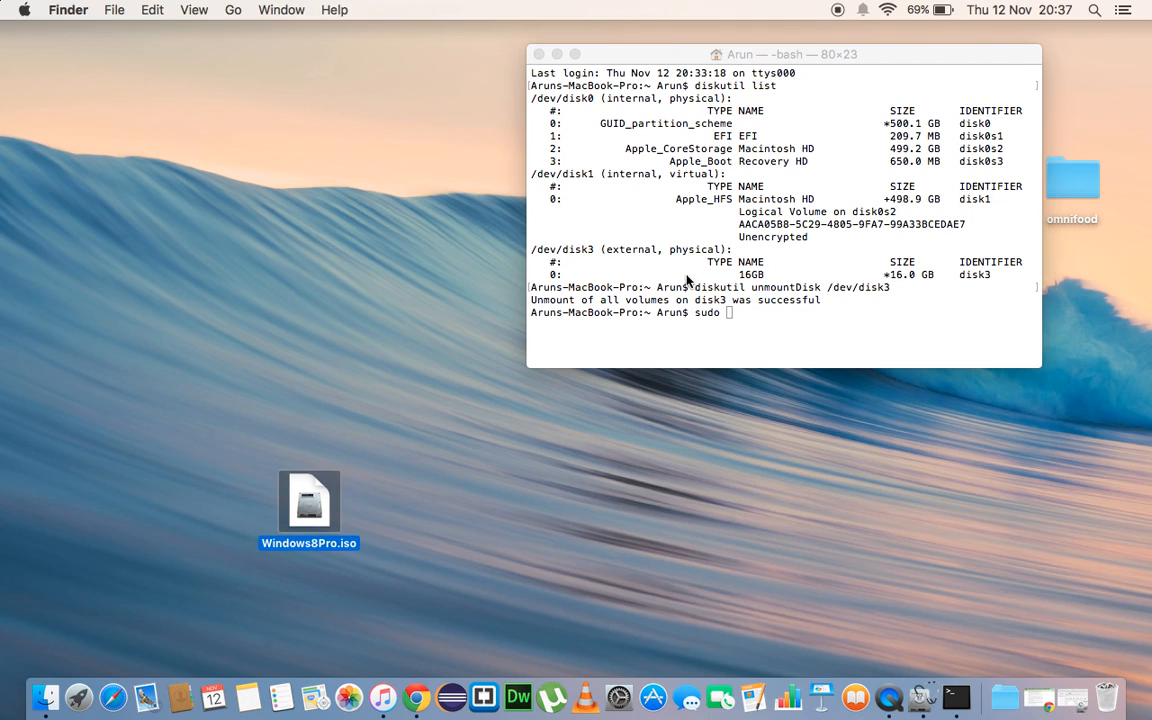
click(783, 54)
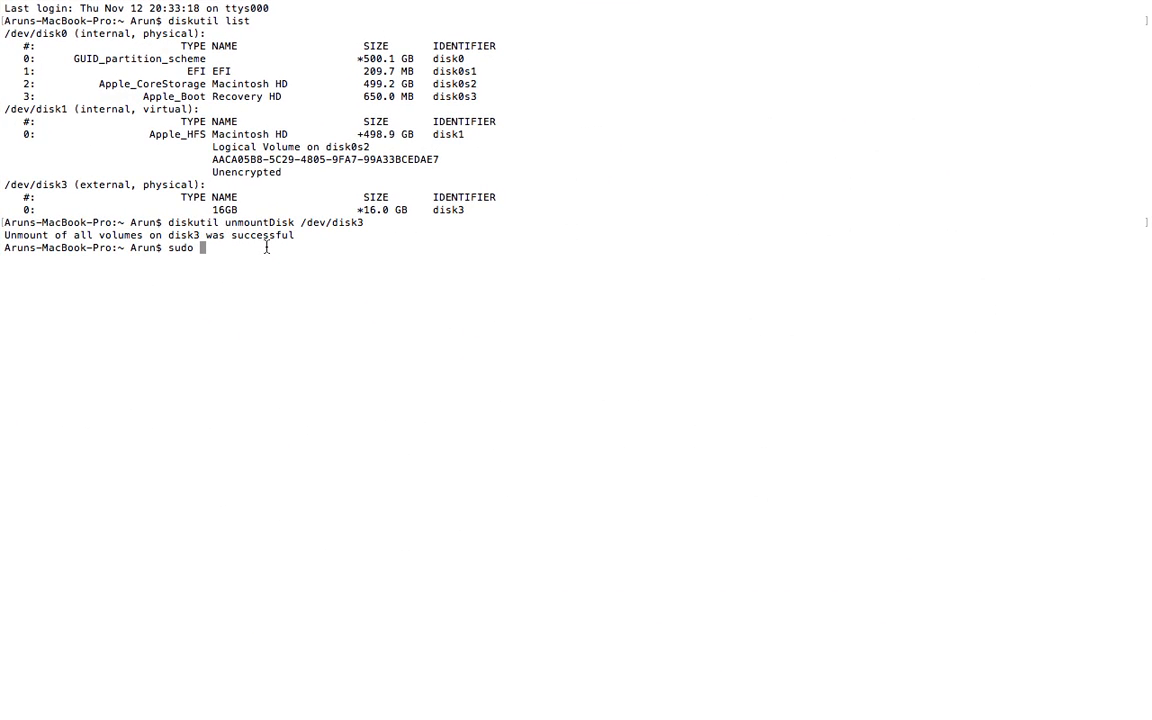
Run 'sudo dd if=~/Desktop/Windows8Pro.iso of=/dev/rdisk3 bs=1m' to write the image
text(dd)
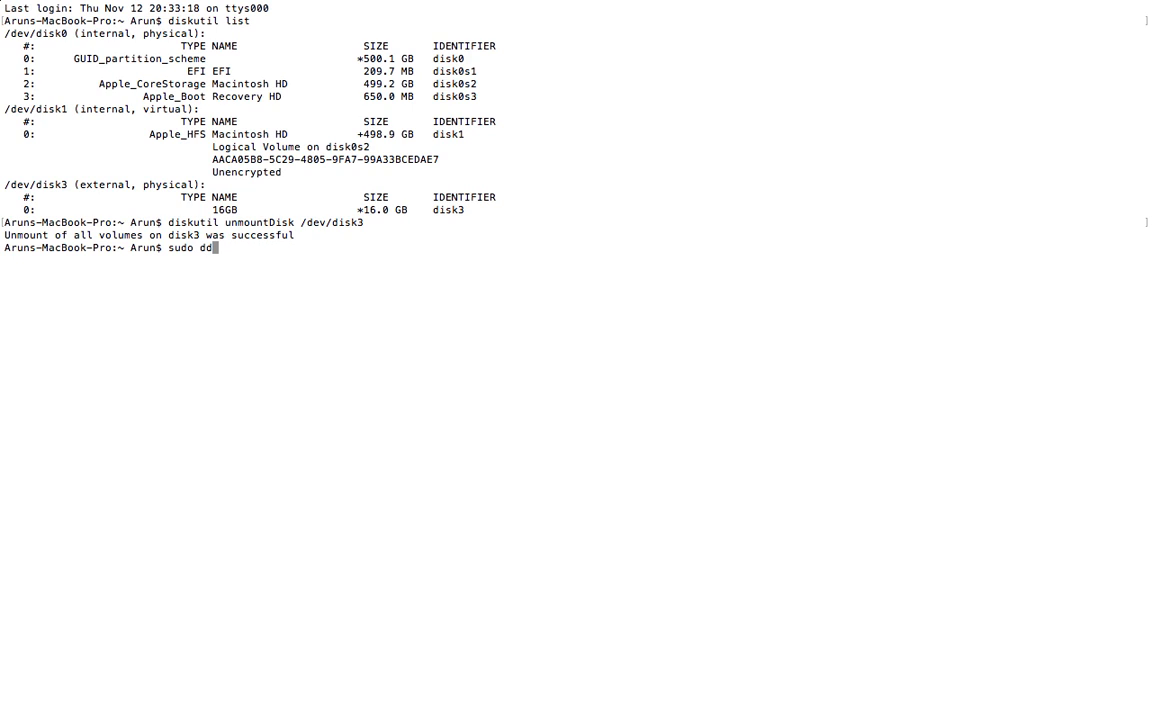
text(if)
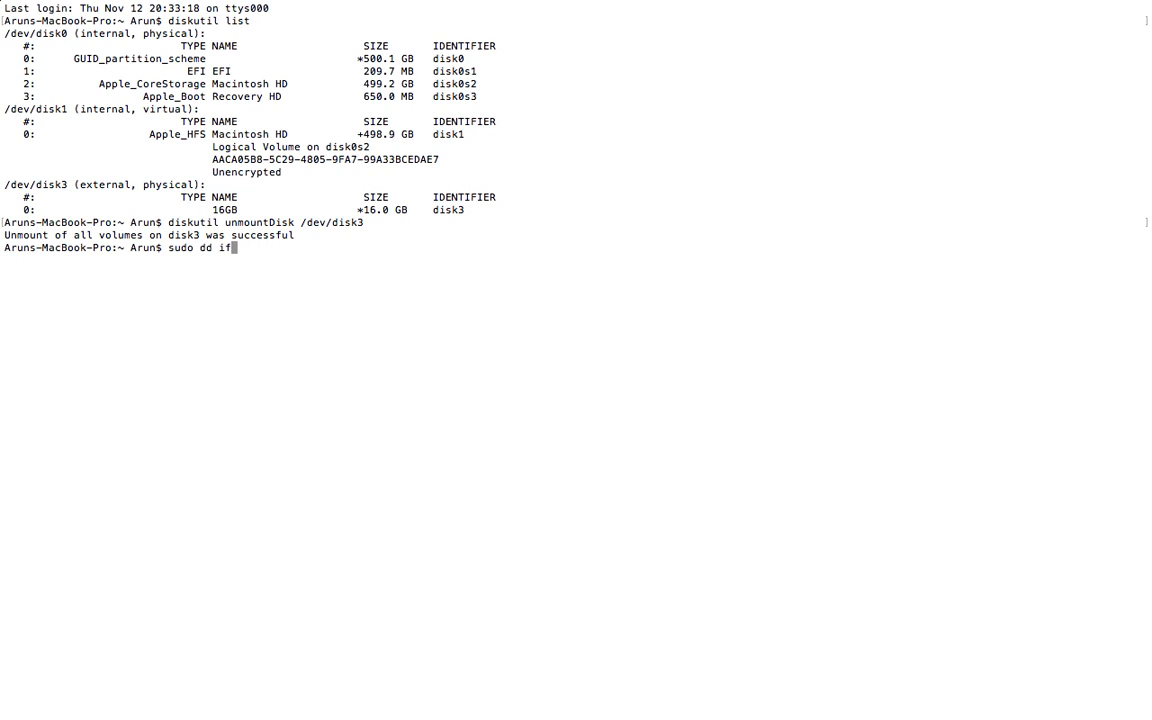
text(=)
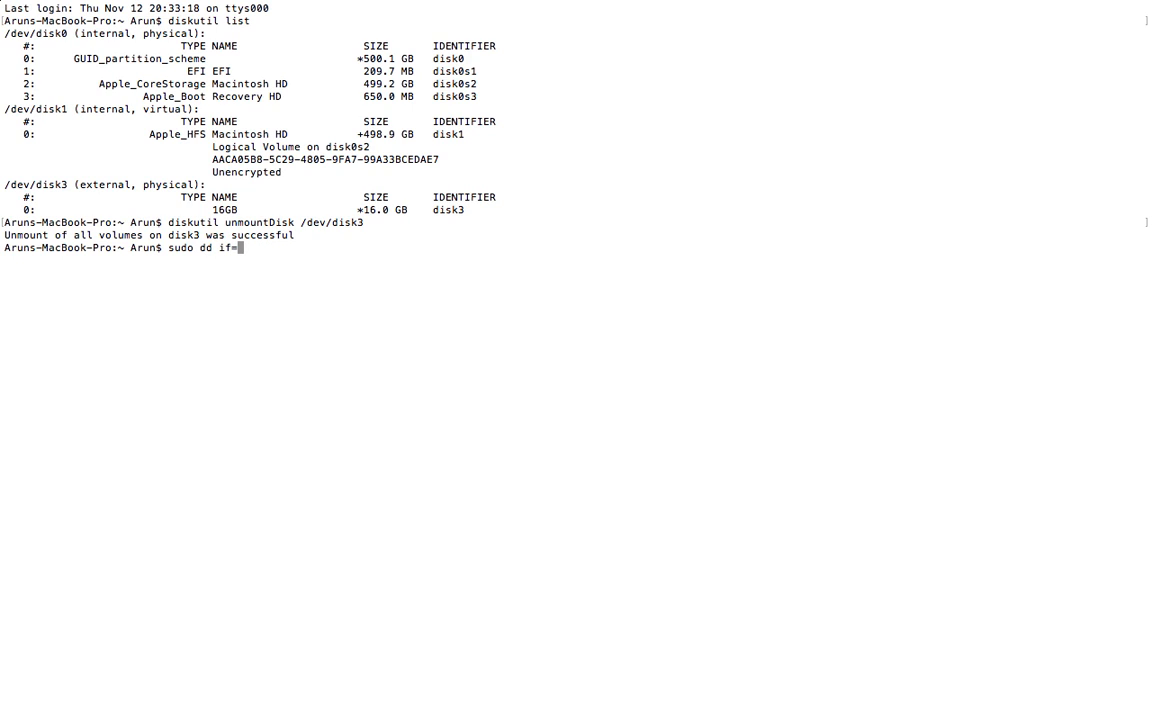
text(~)
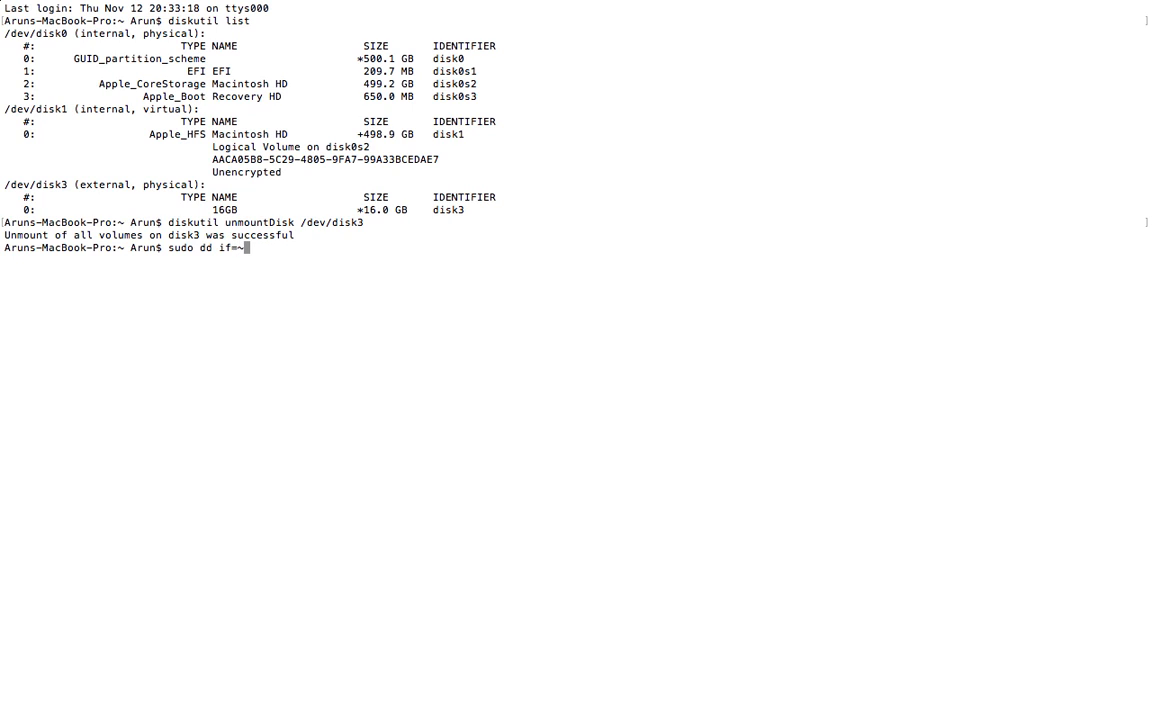
text(/)
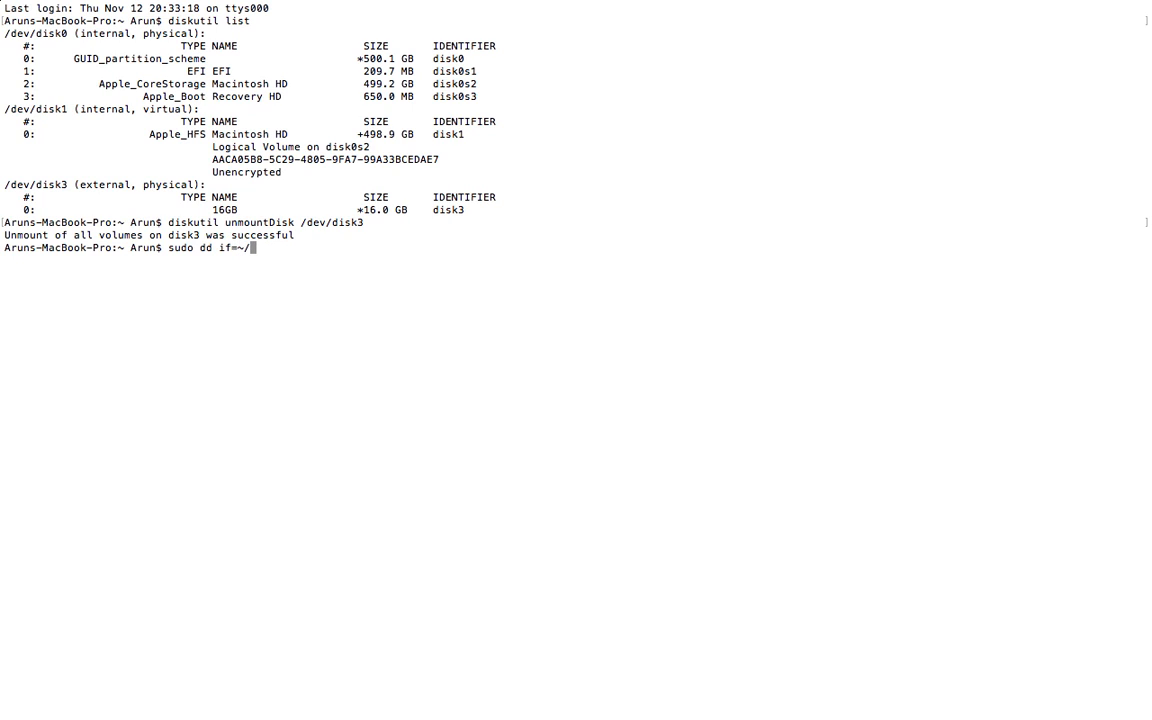
text(De)
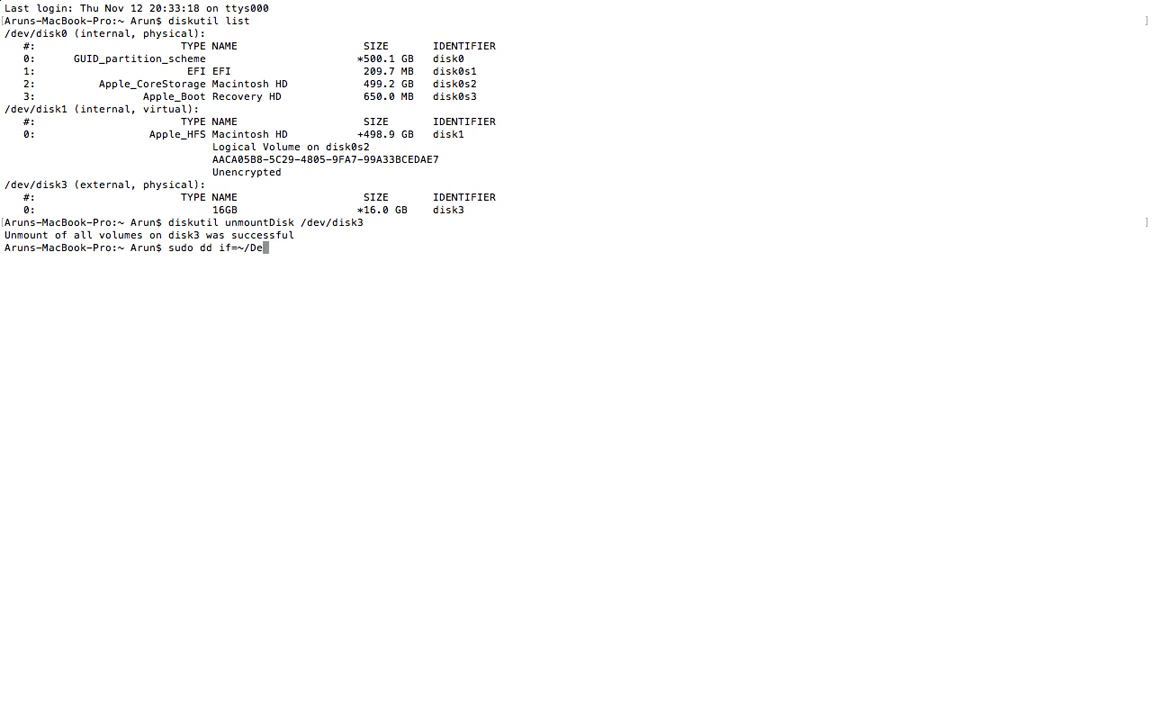
text(sktop)
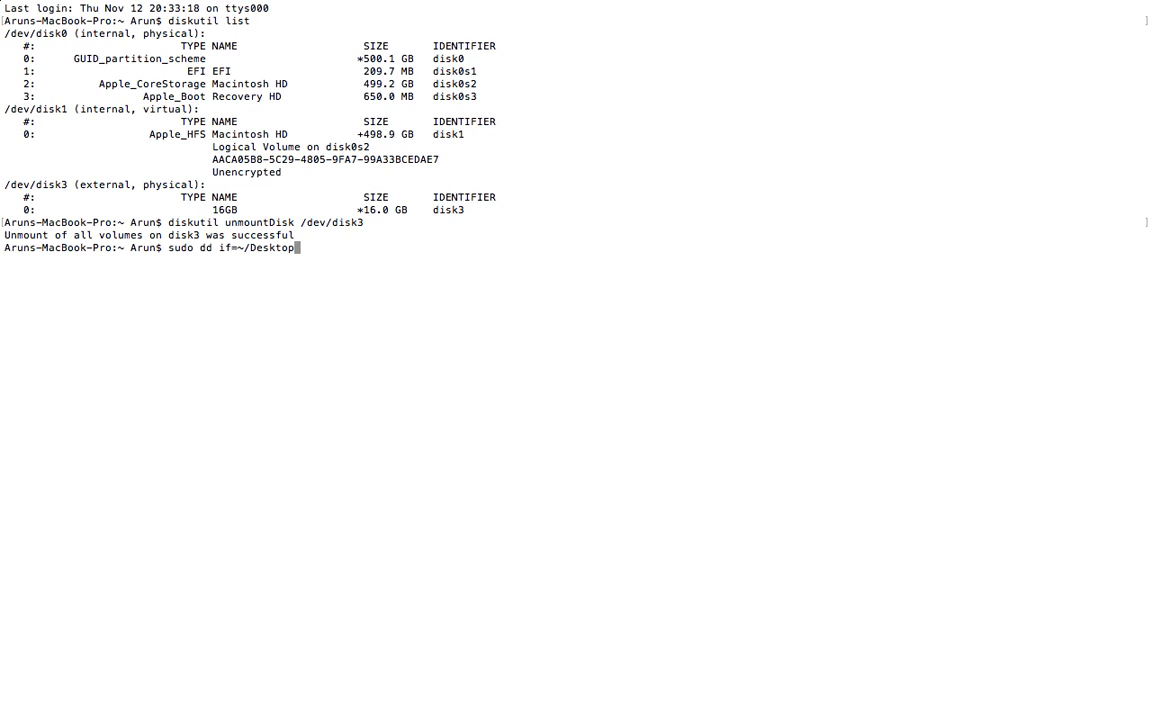
text(/Windo)
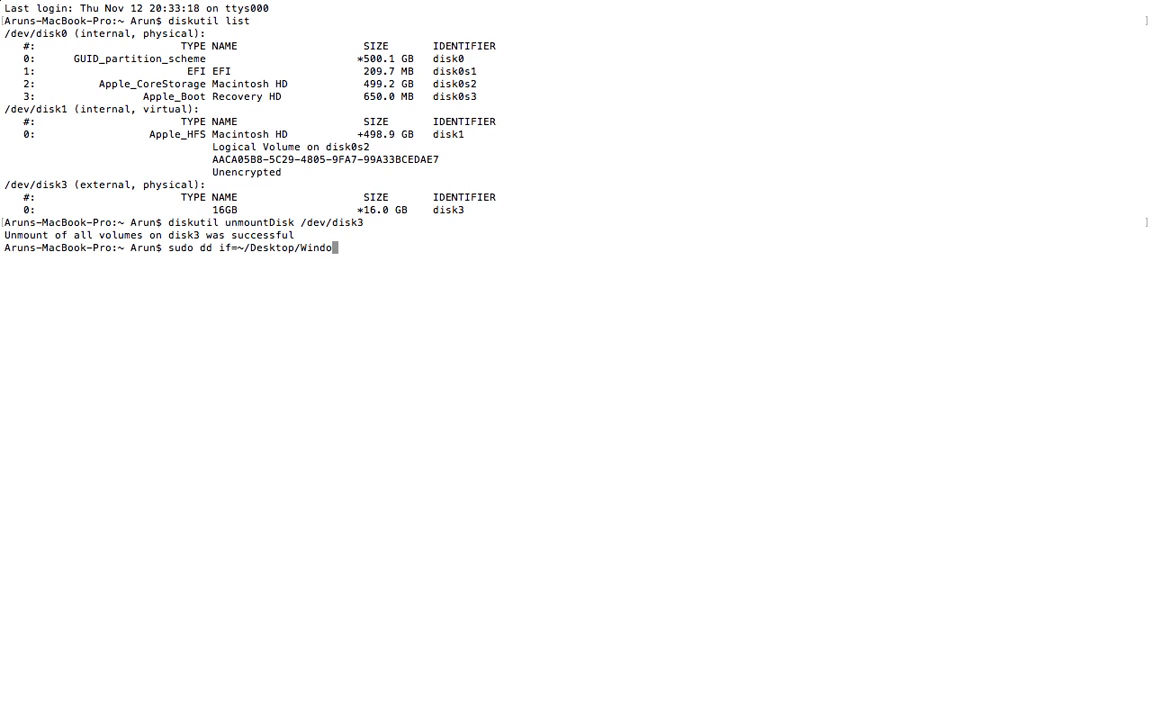
text(ws)
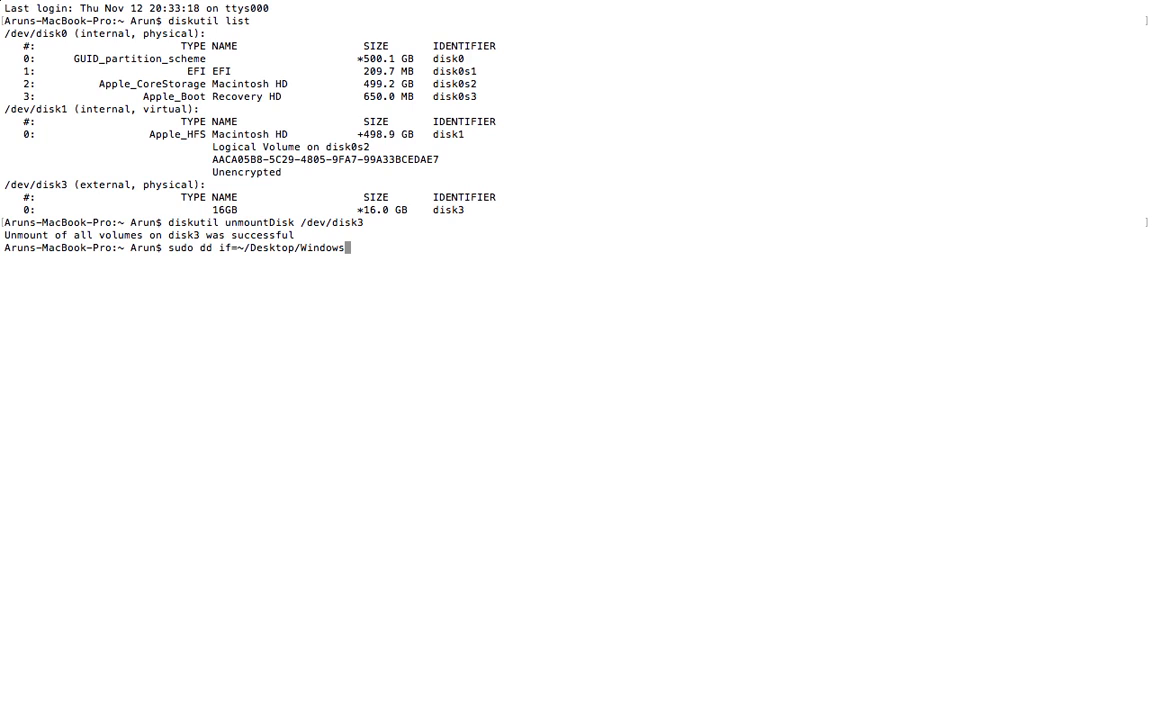
text(8)
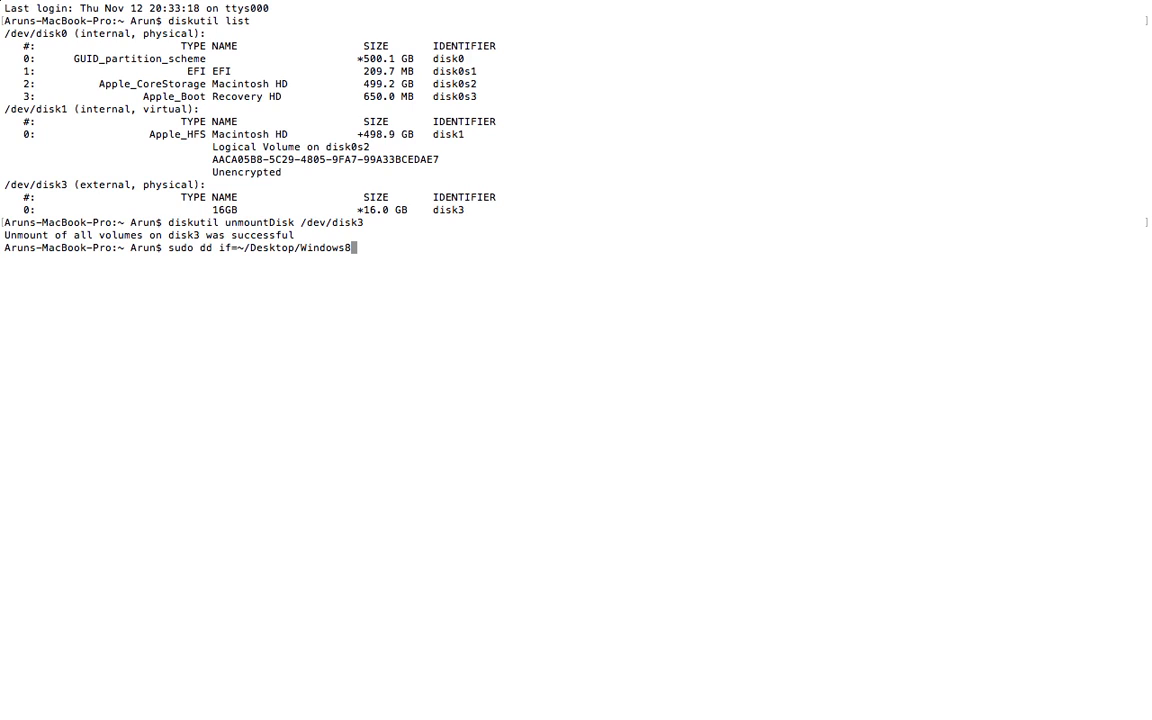
text(Pro.)
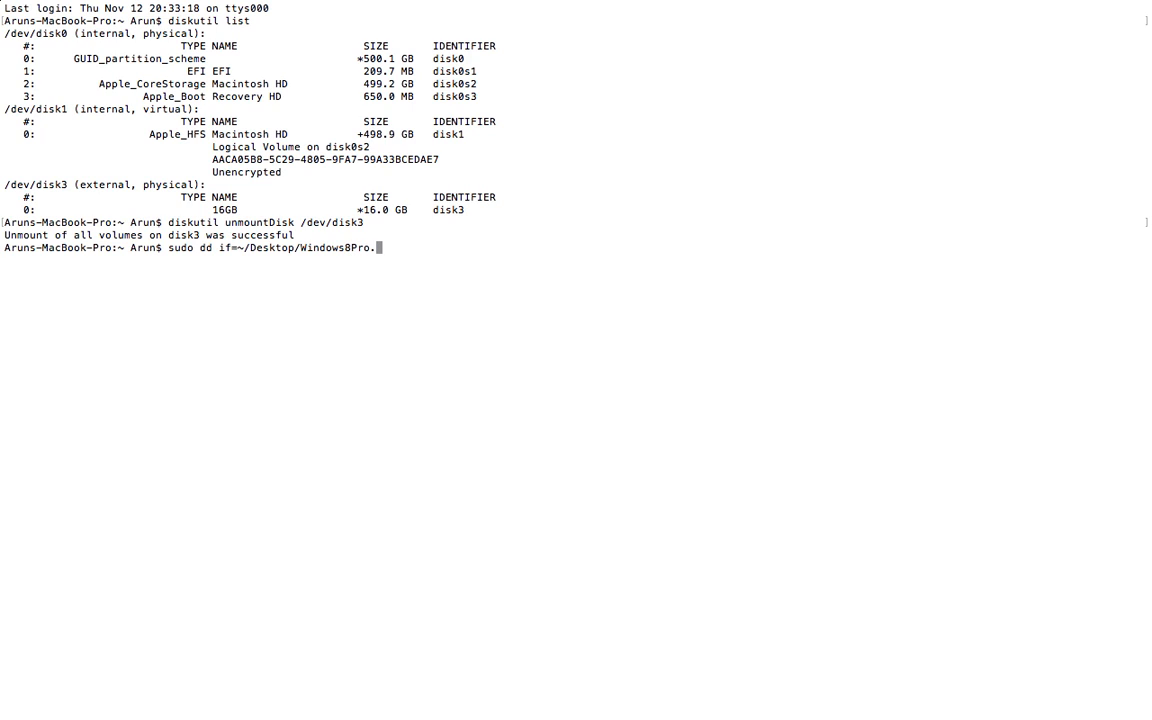
text(iso o)
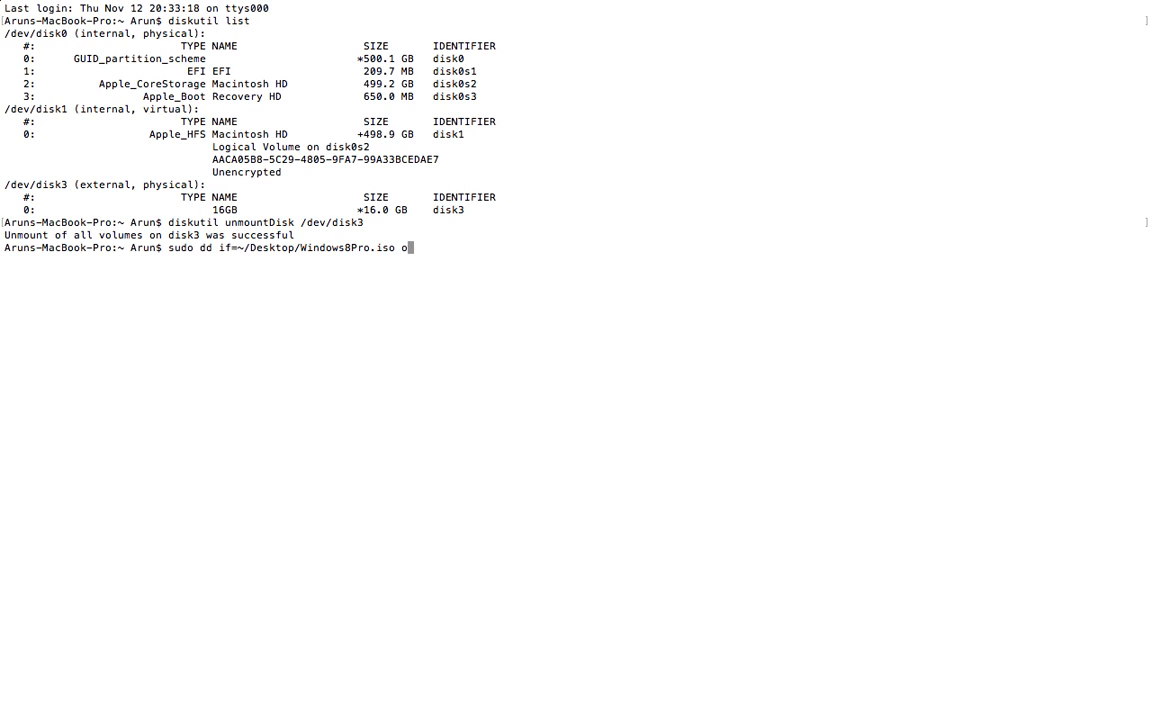
text(f)
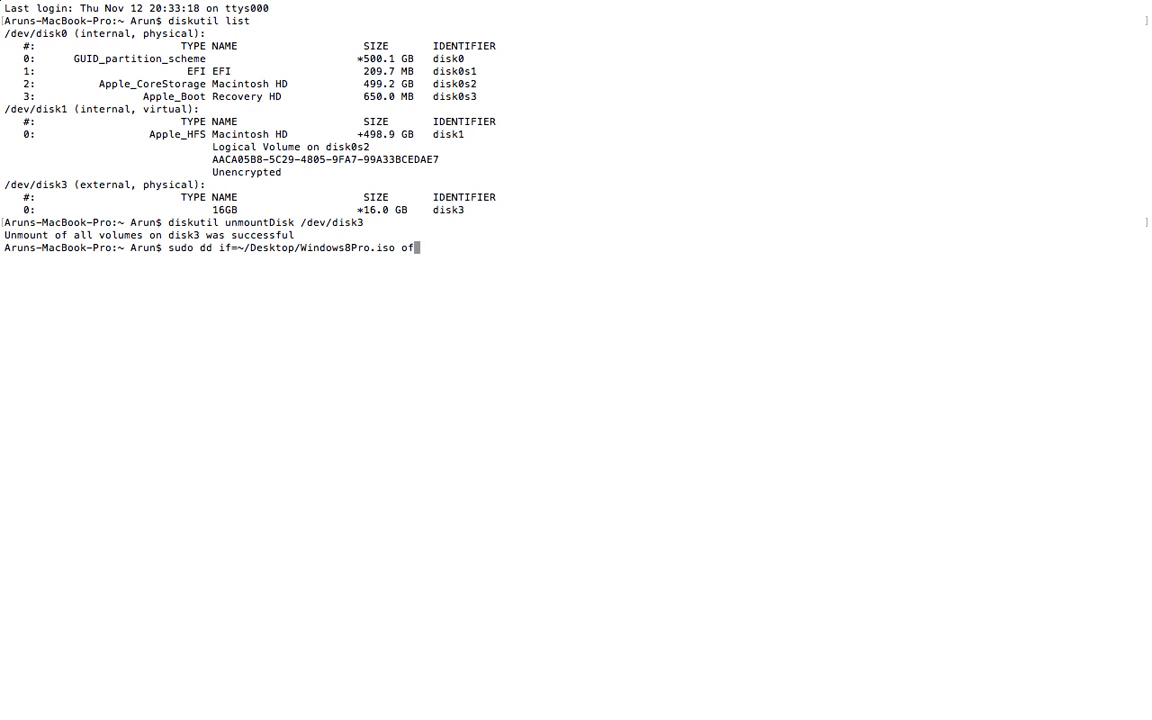
text(/)
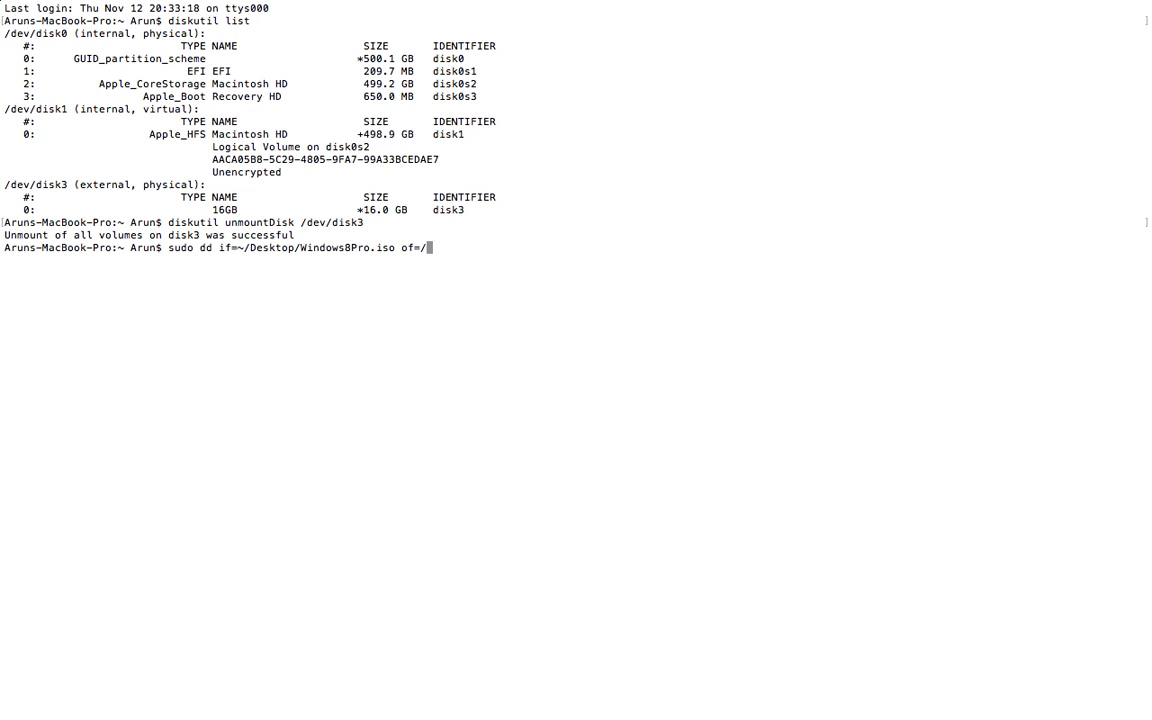
text(d)
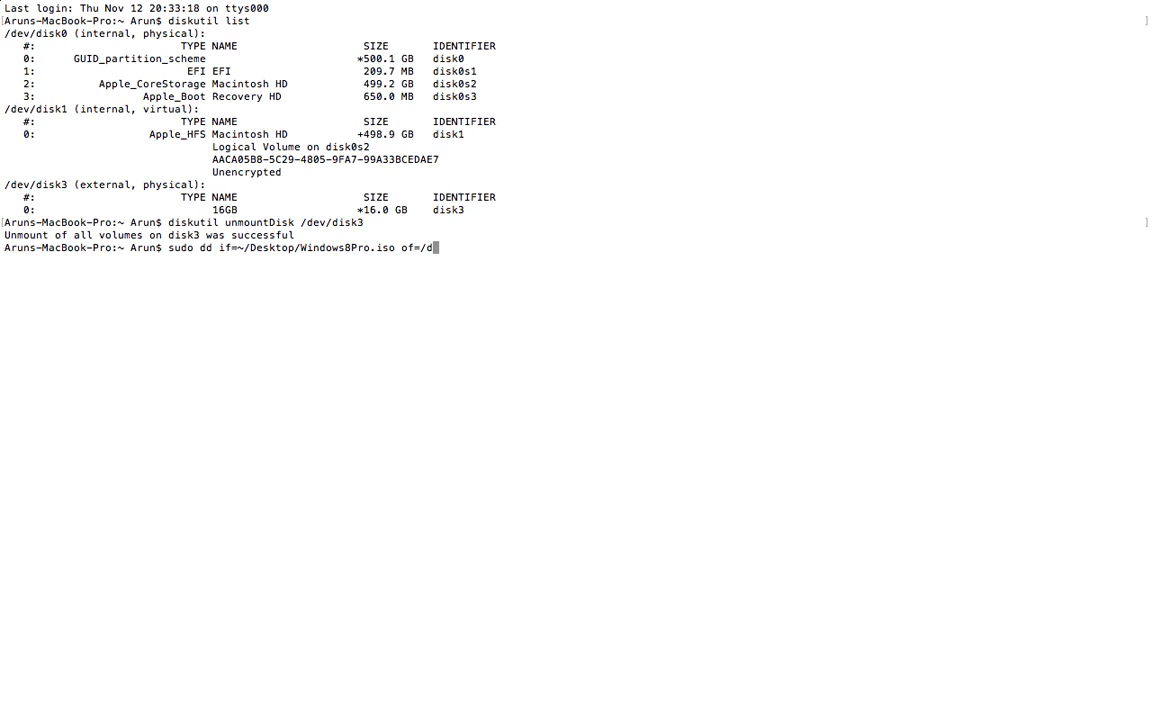
text(ev/rdisk3)
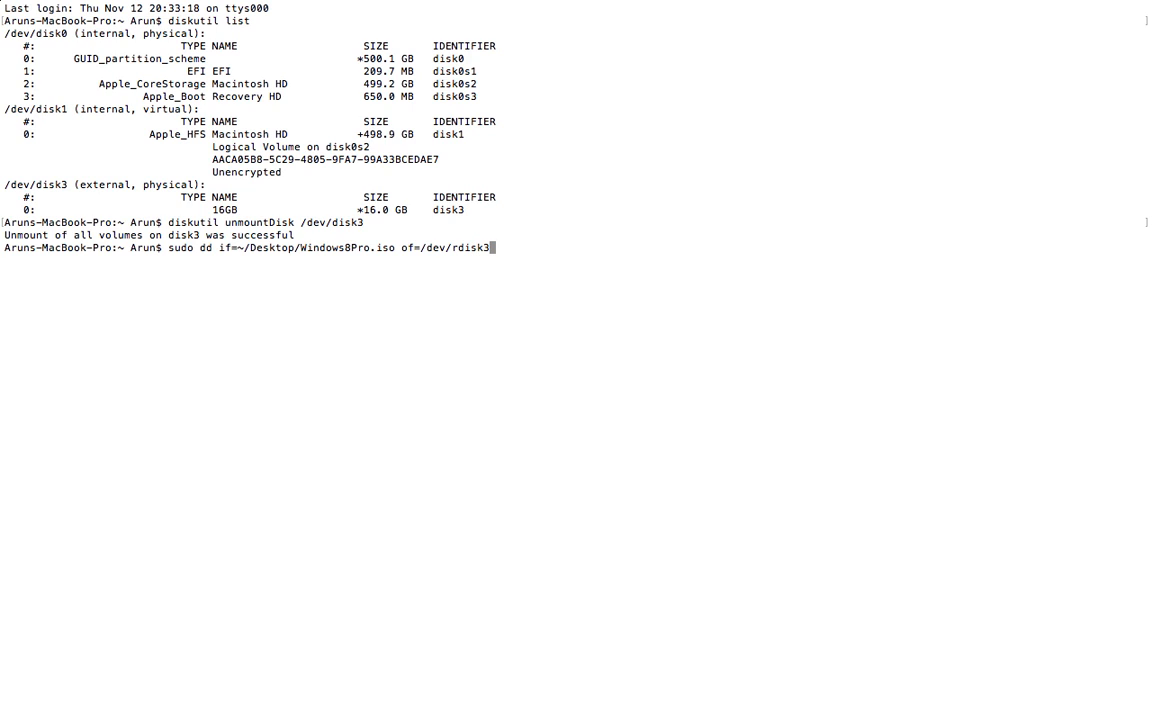
text(bs)
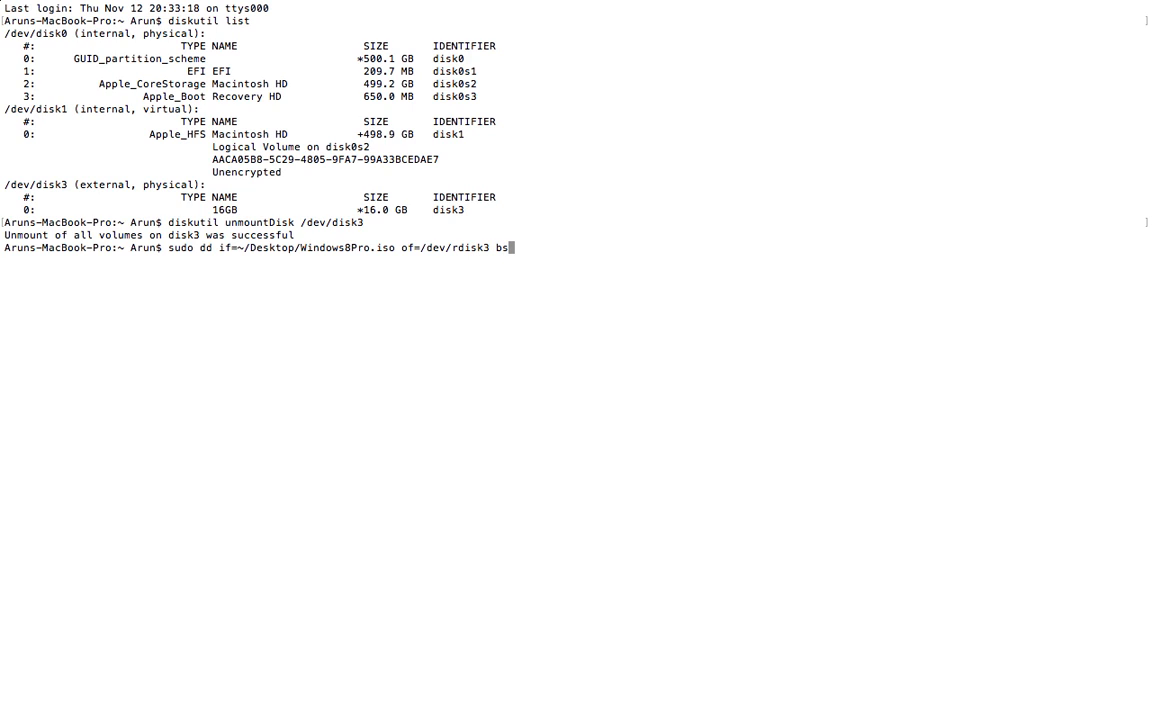
text(=1m)
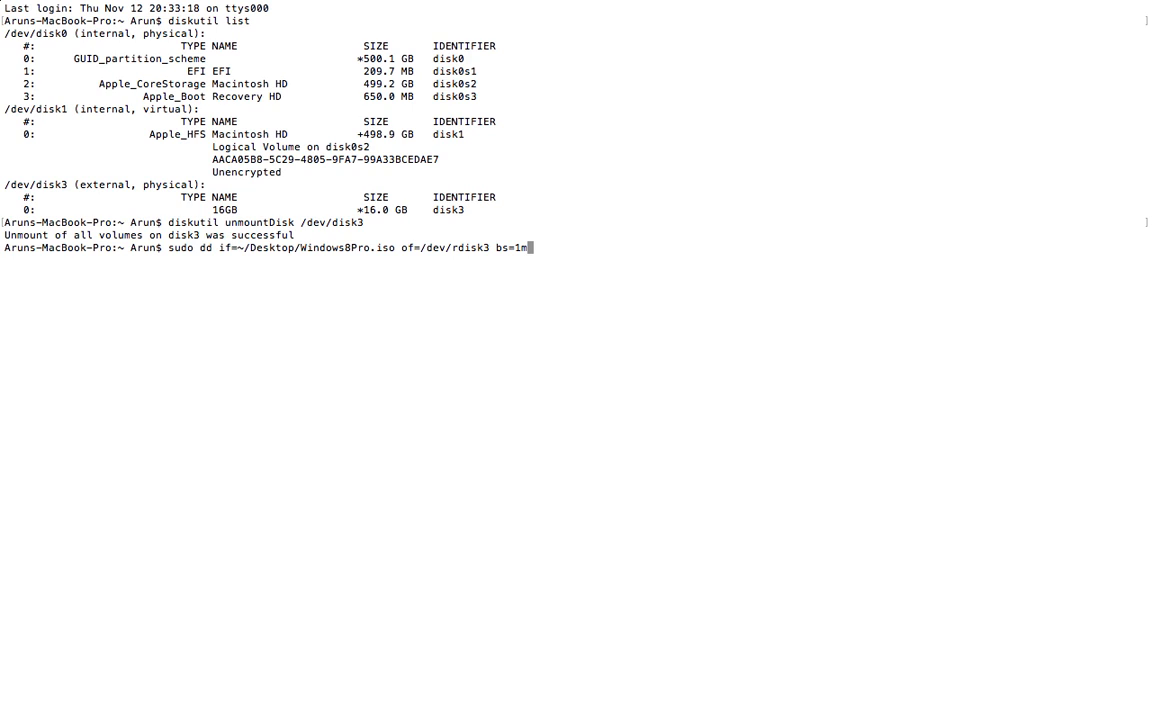
key(Return)
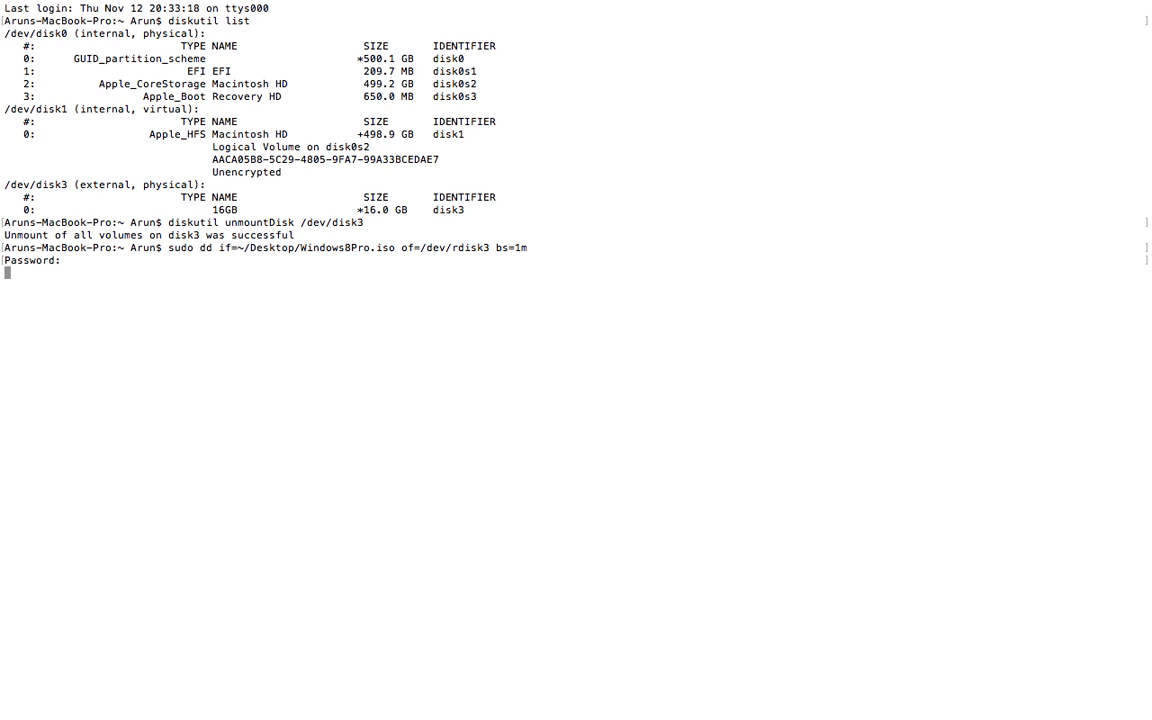
mouse_move(240, 155)
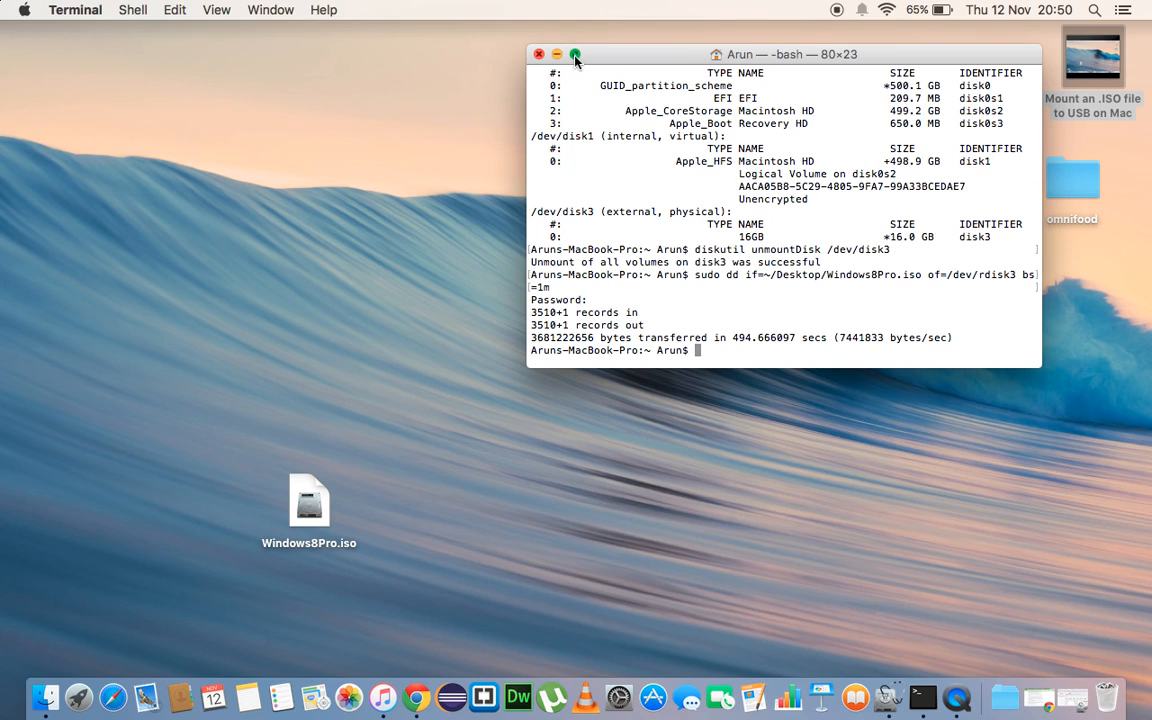
click(575, 54)
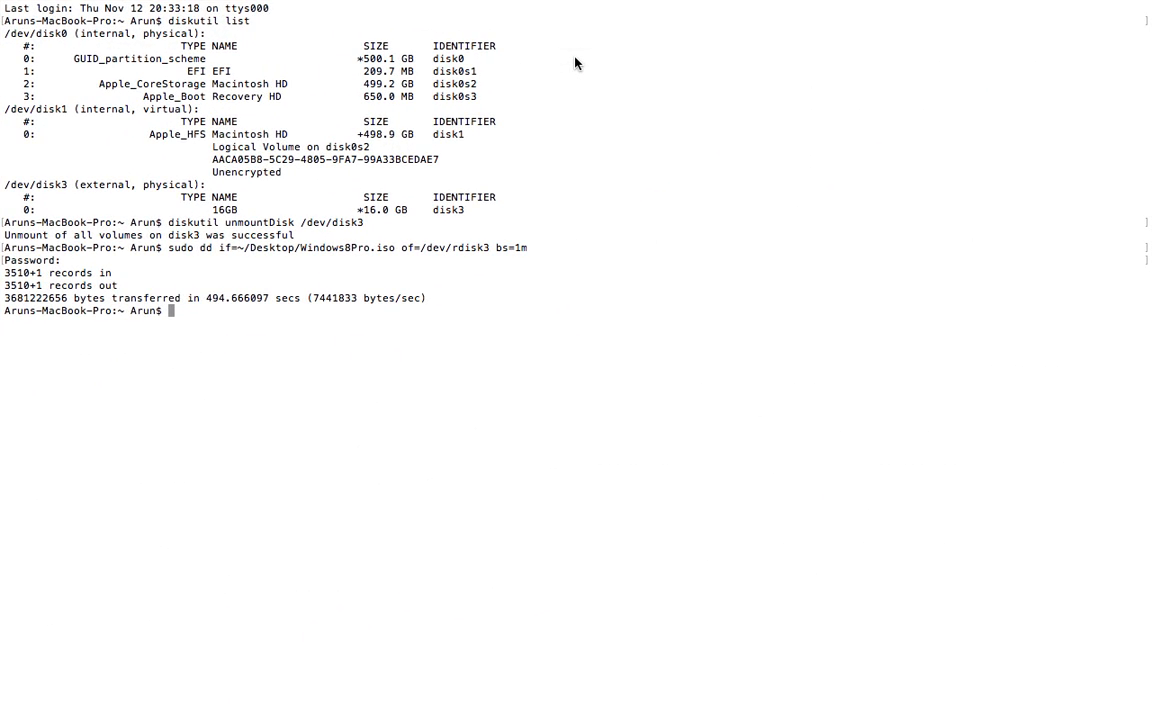
mouse_move(224, 322)
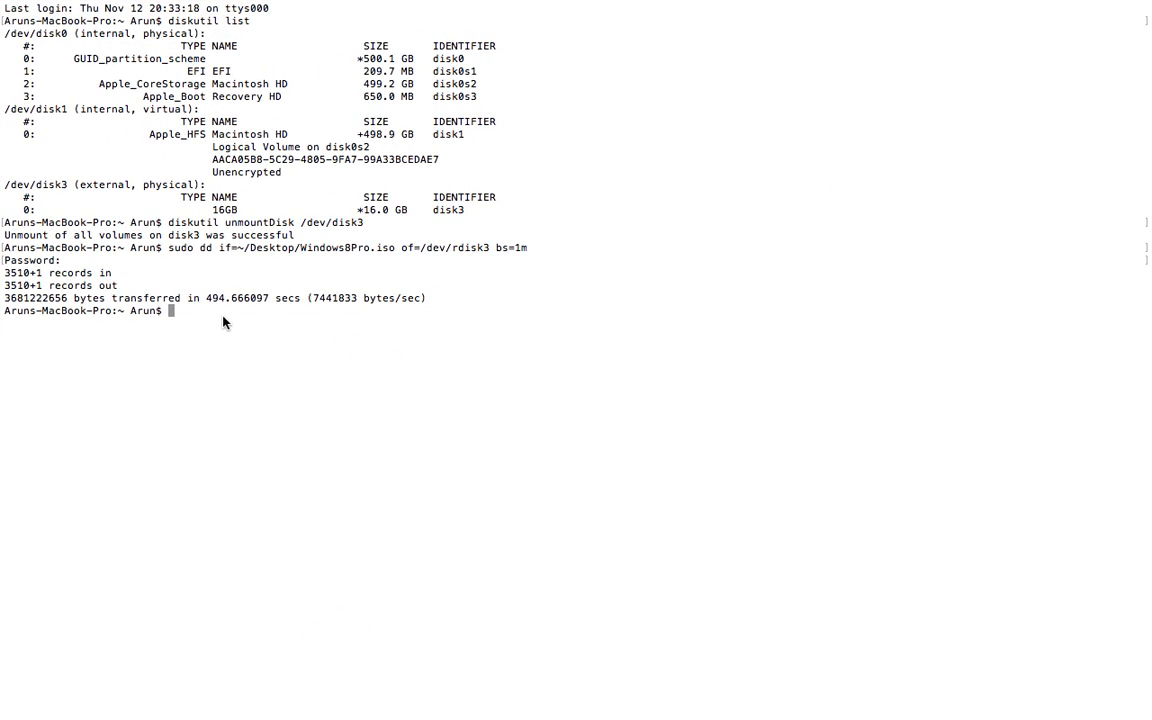
mouse_move(224, 325)
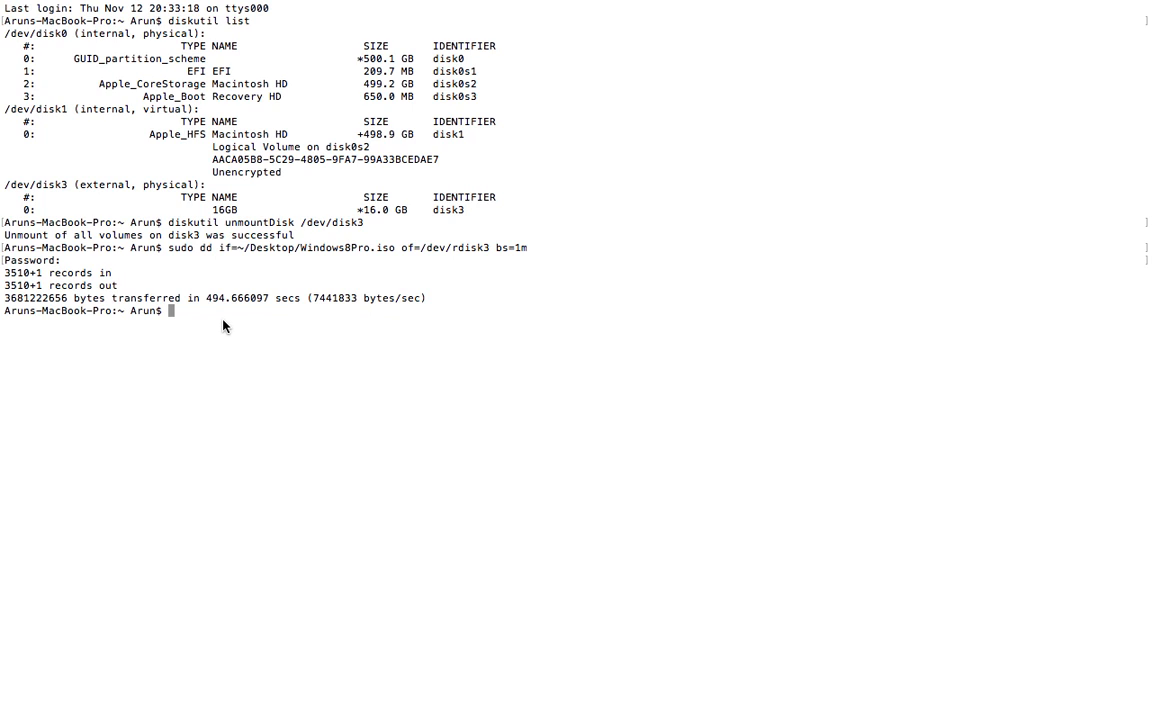
double_click(235, 298)
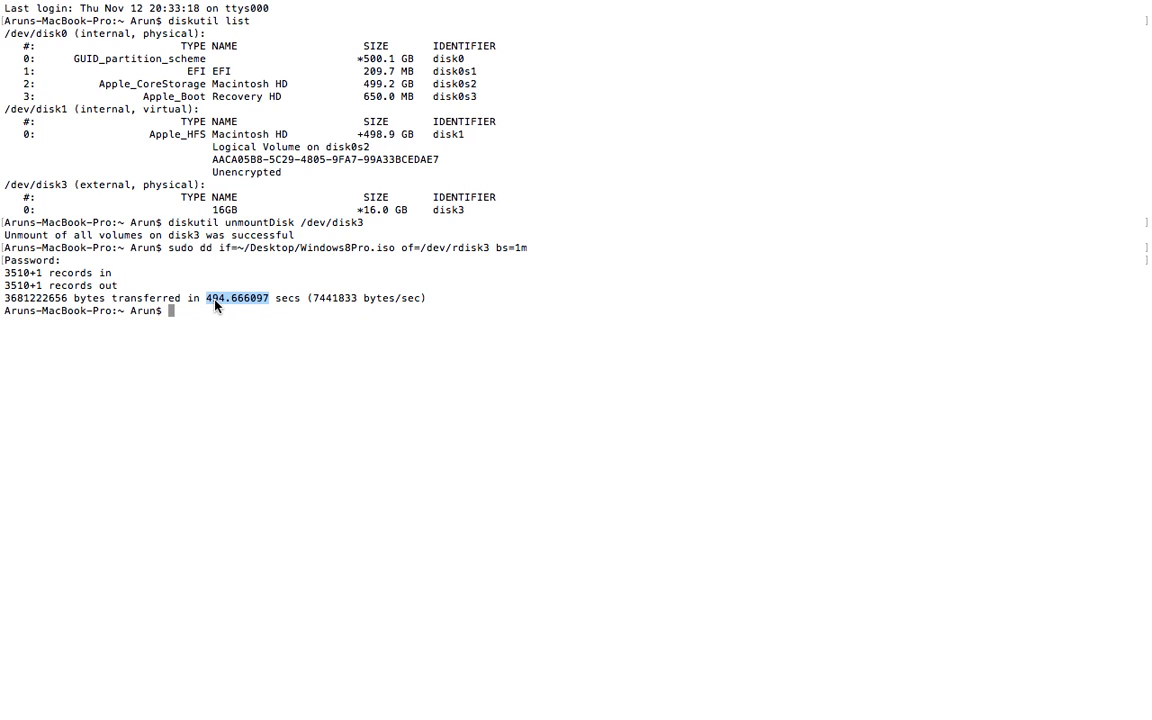
mouse_move(247, 325)
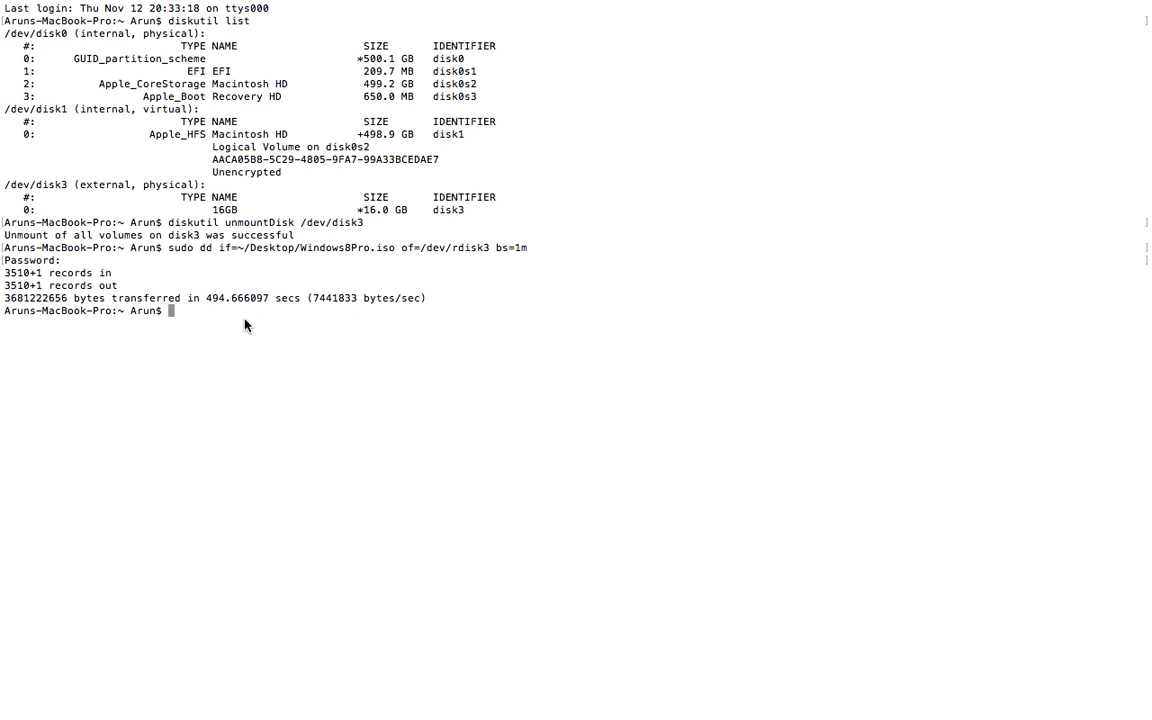
mouse_move(425, 263)
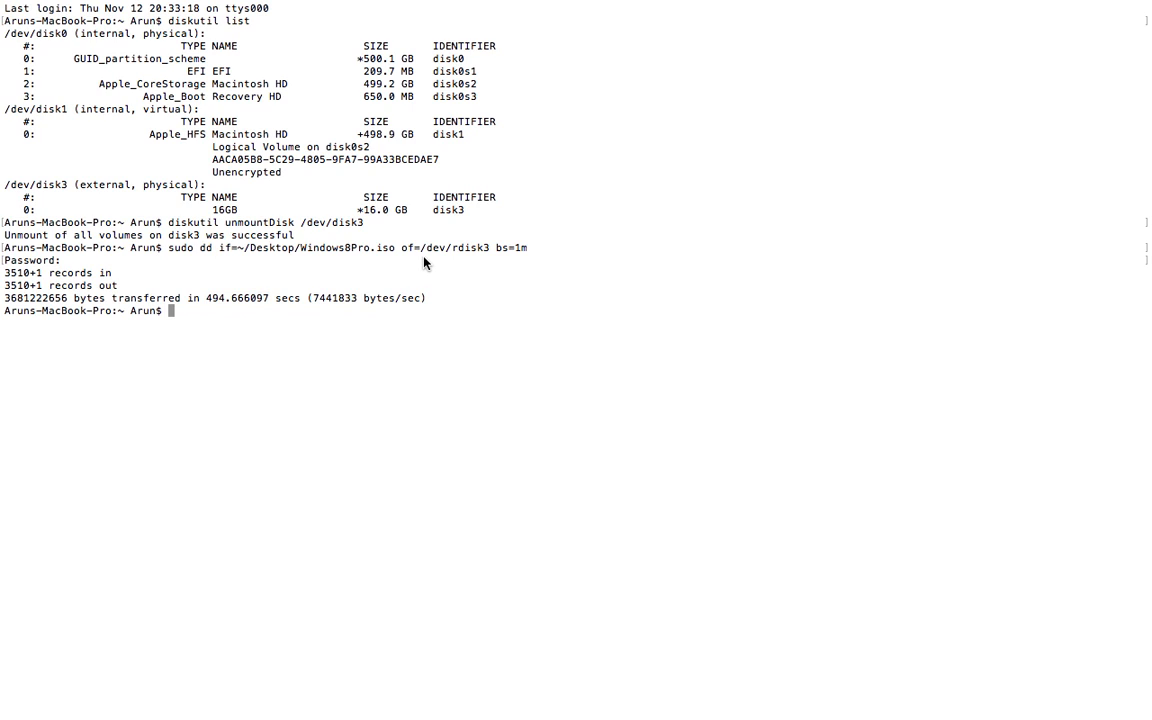
mouse_move(458, 251)
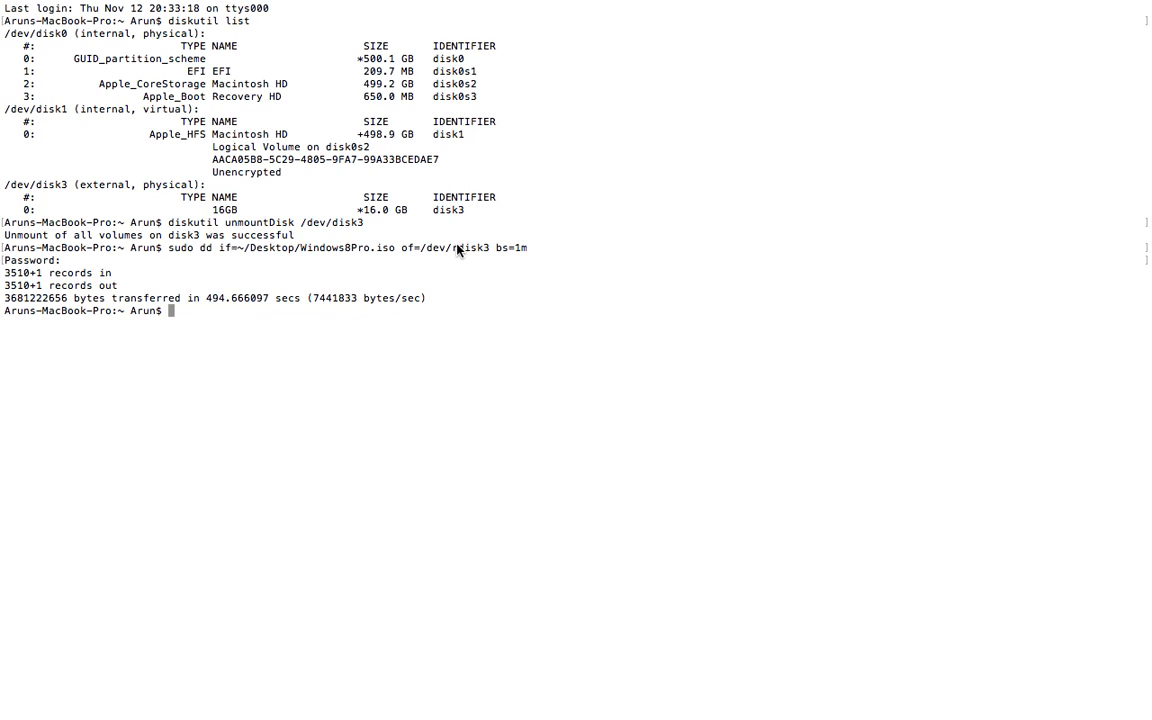
mouse_move(456, 265)
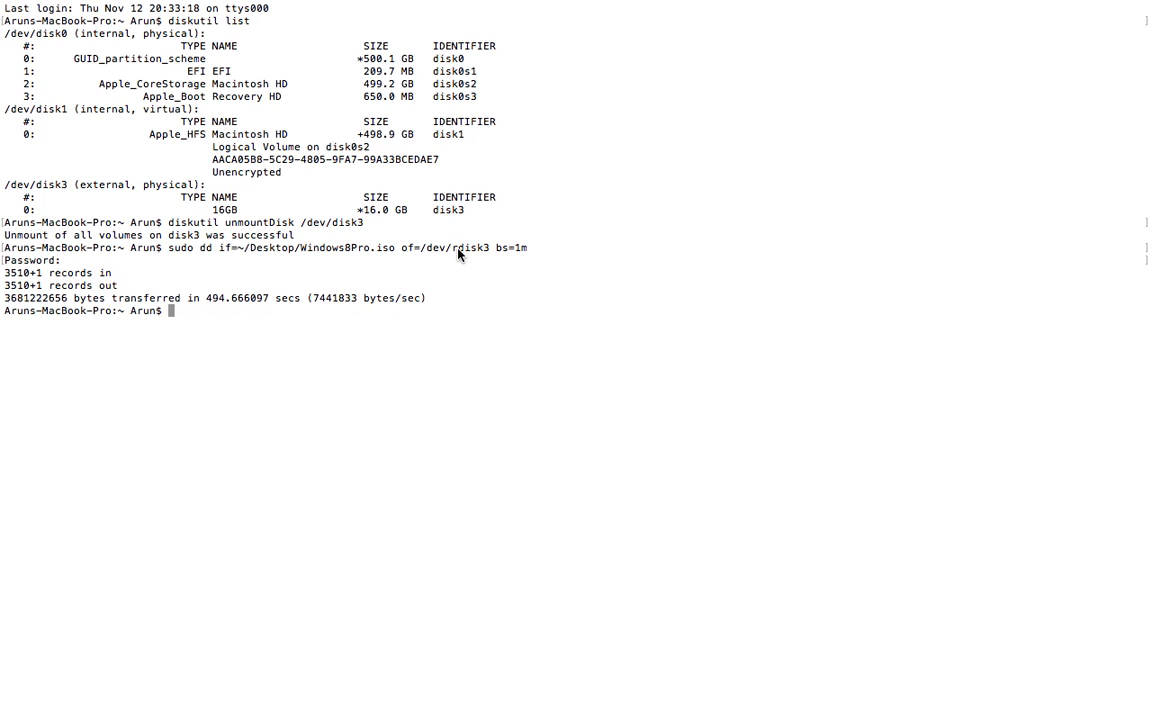
mouse_move(503, 251)
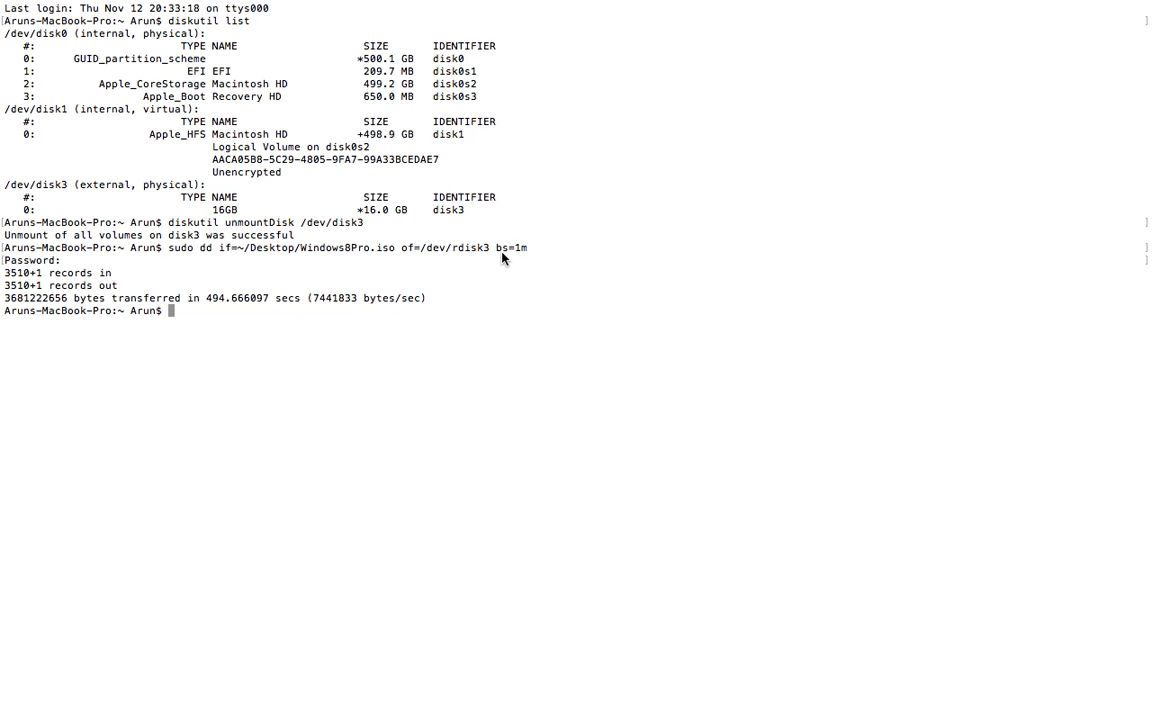
mouse_move(470, 250)
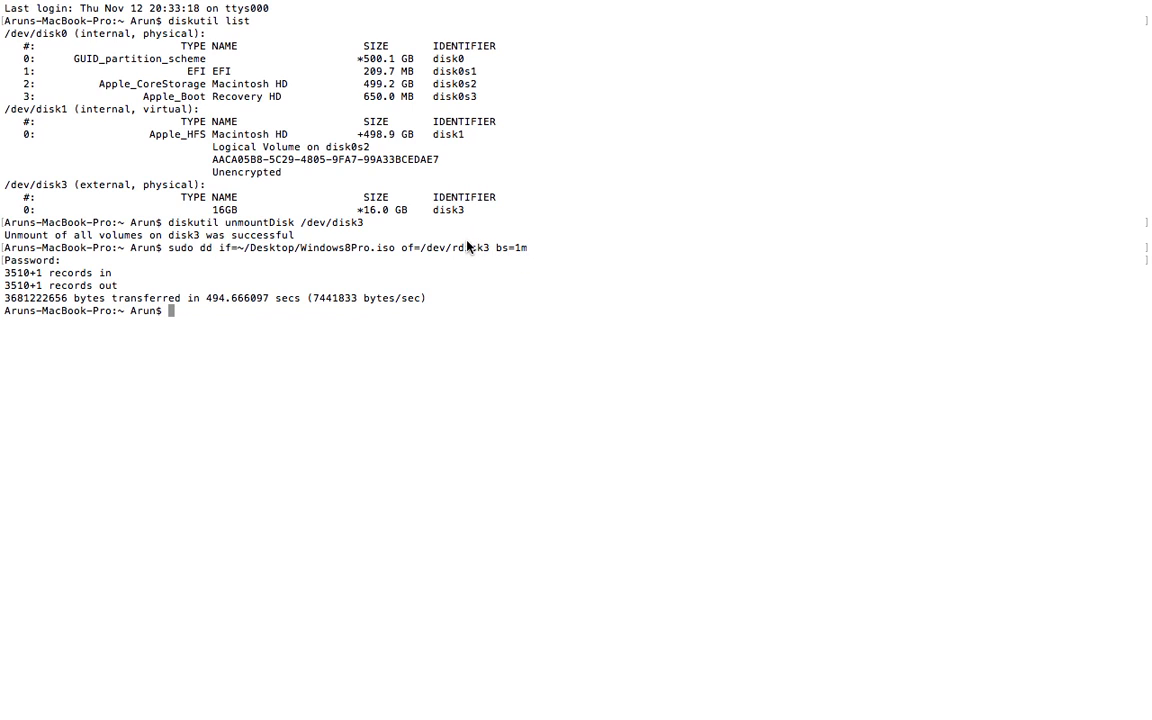
mouse_move(458, 259)
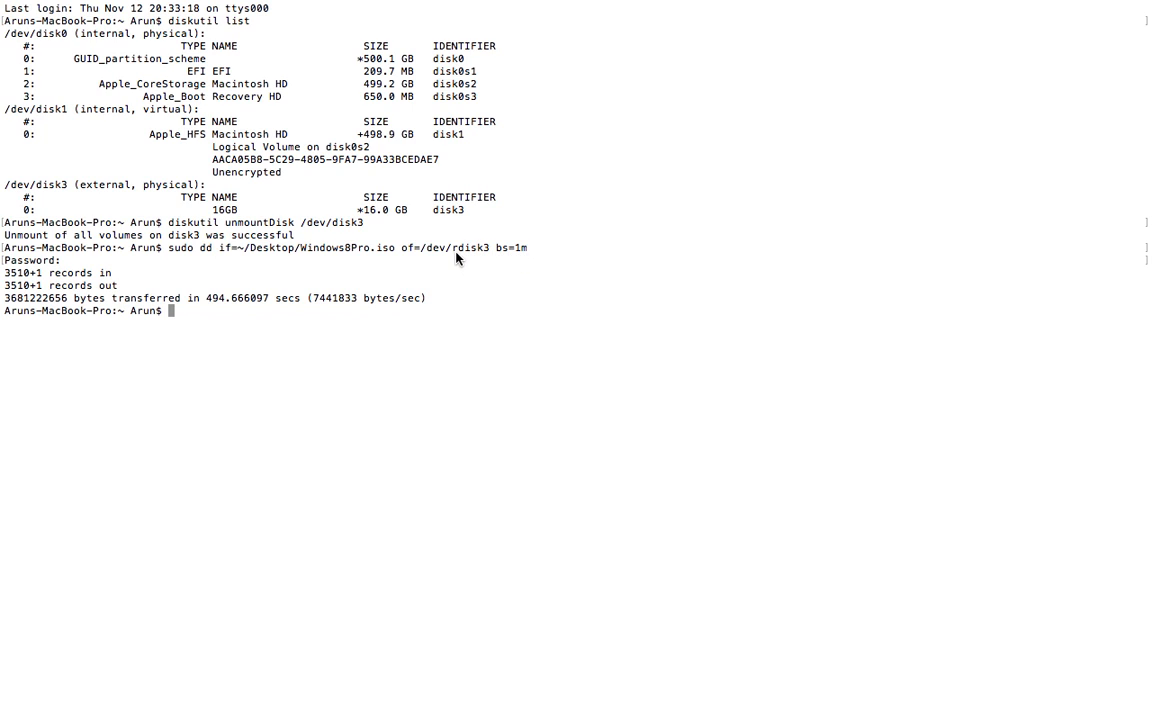
mouse_move(410, 313)
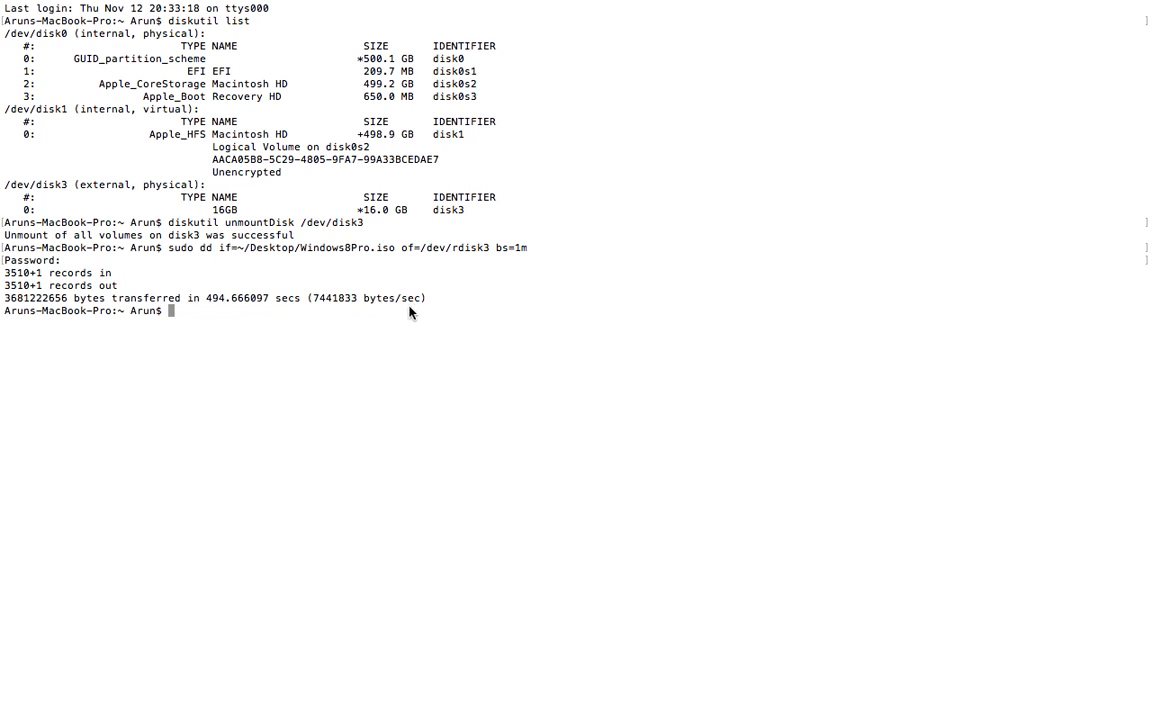
mouse_move(271, 312)
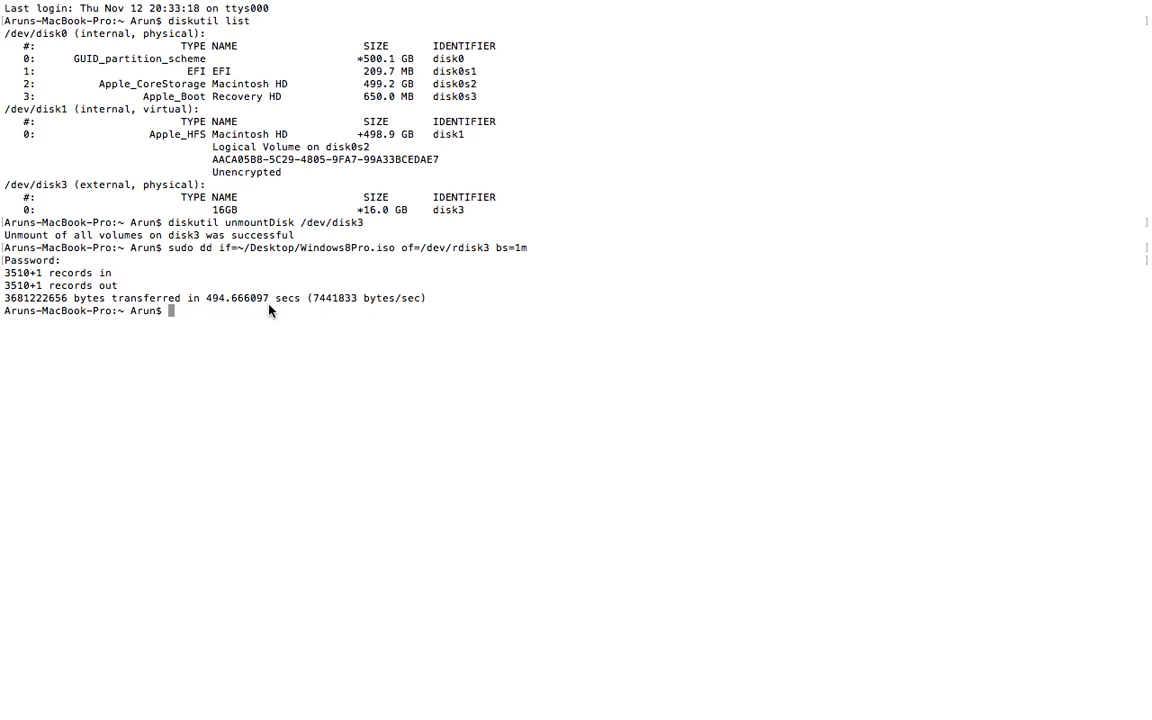
mouse_move(258, 316)
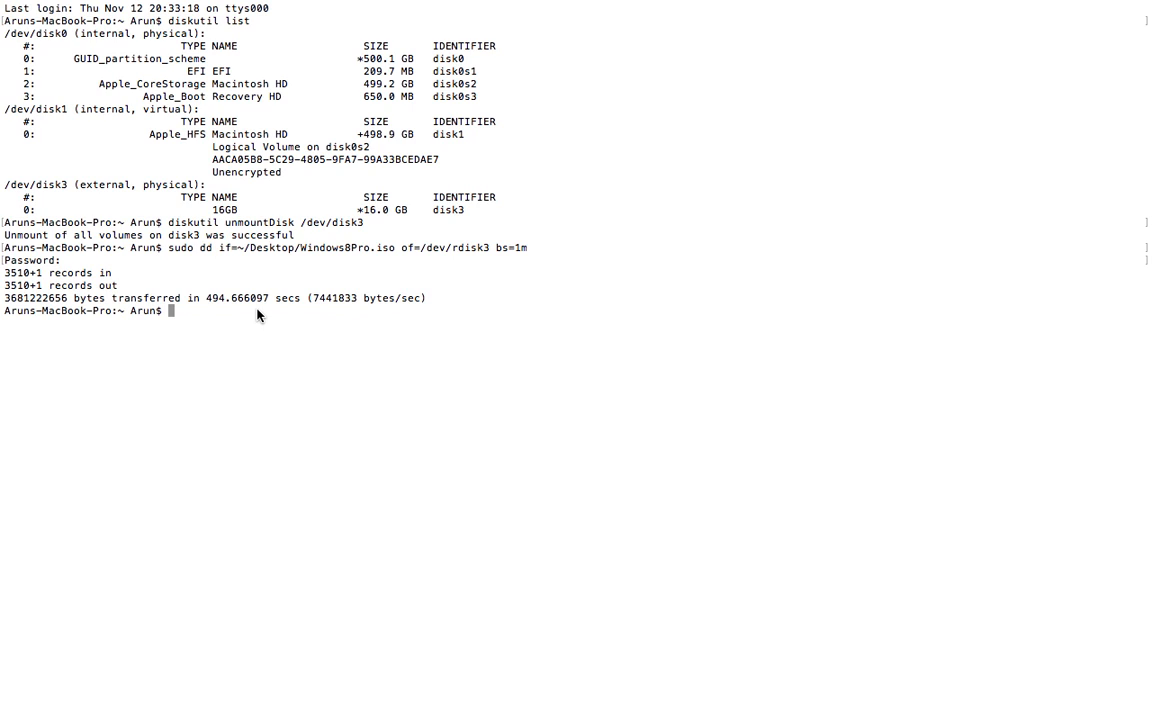
Eject the USB drive with 'diskutil eject /dev/disk3'
text(diskutil e)
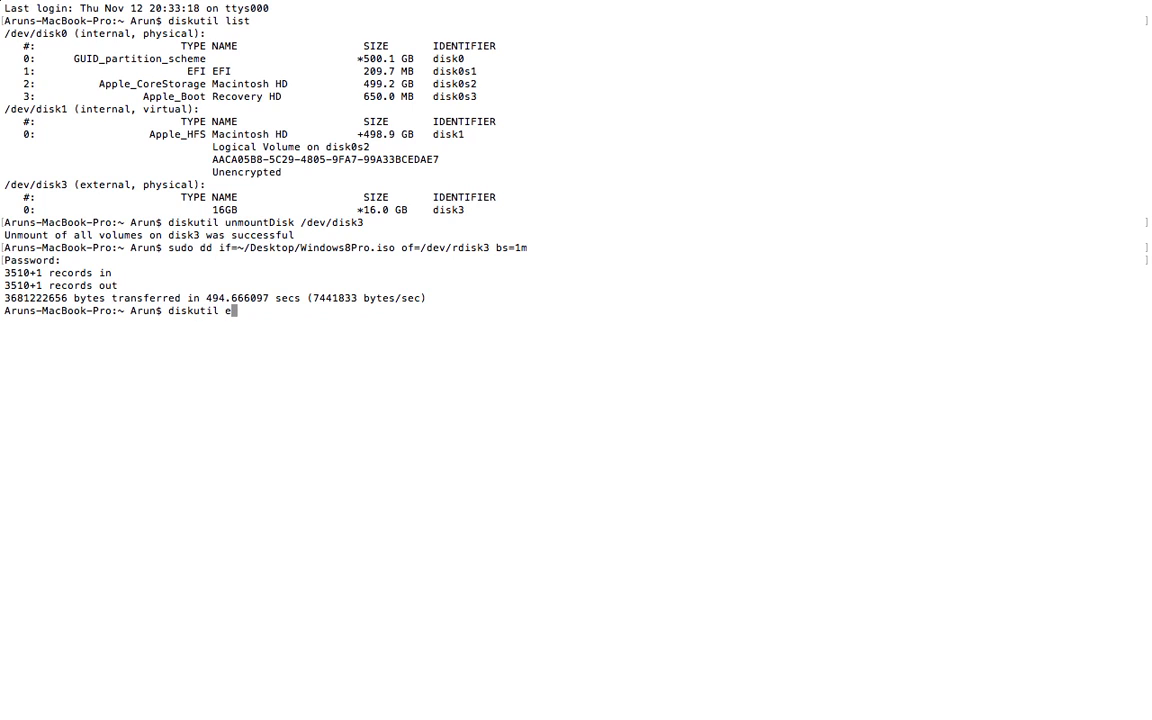
text(ject)
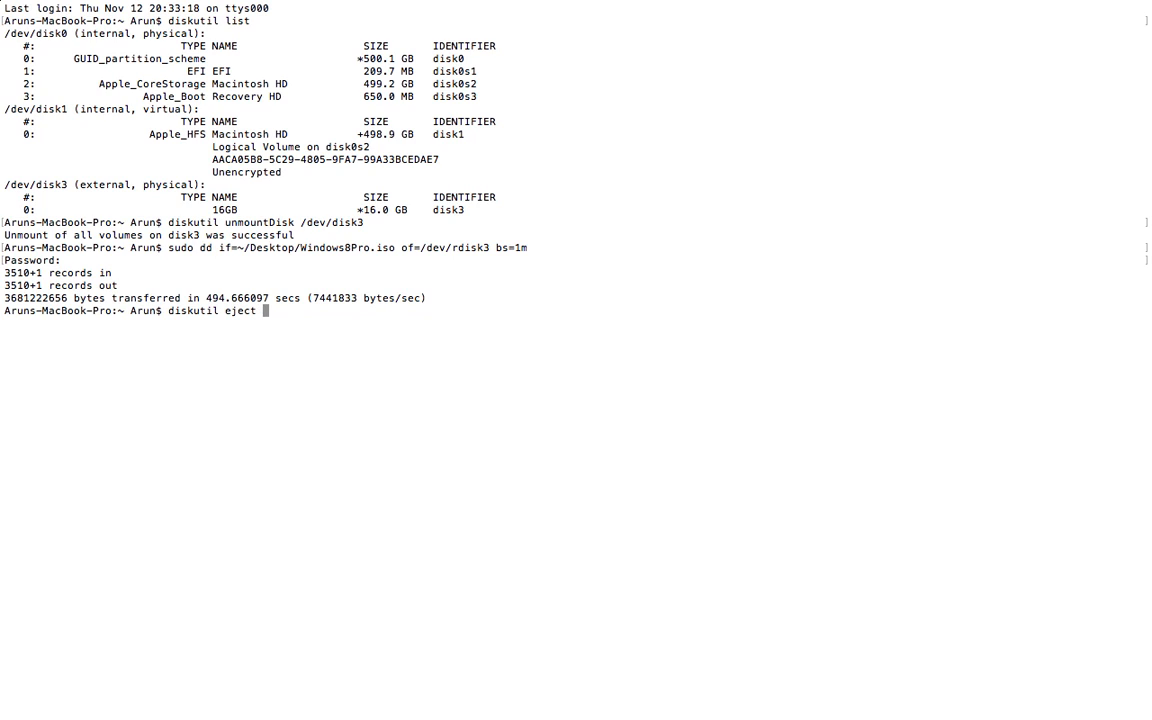
text(/dev/disk3)
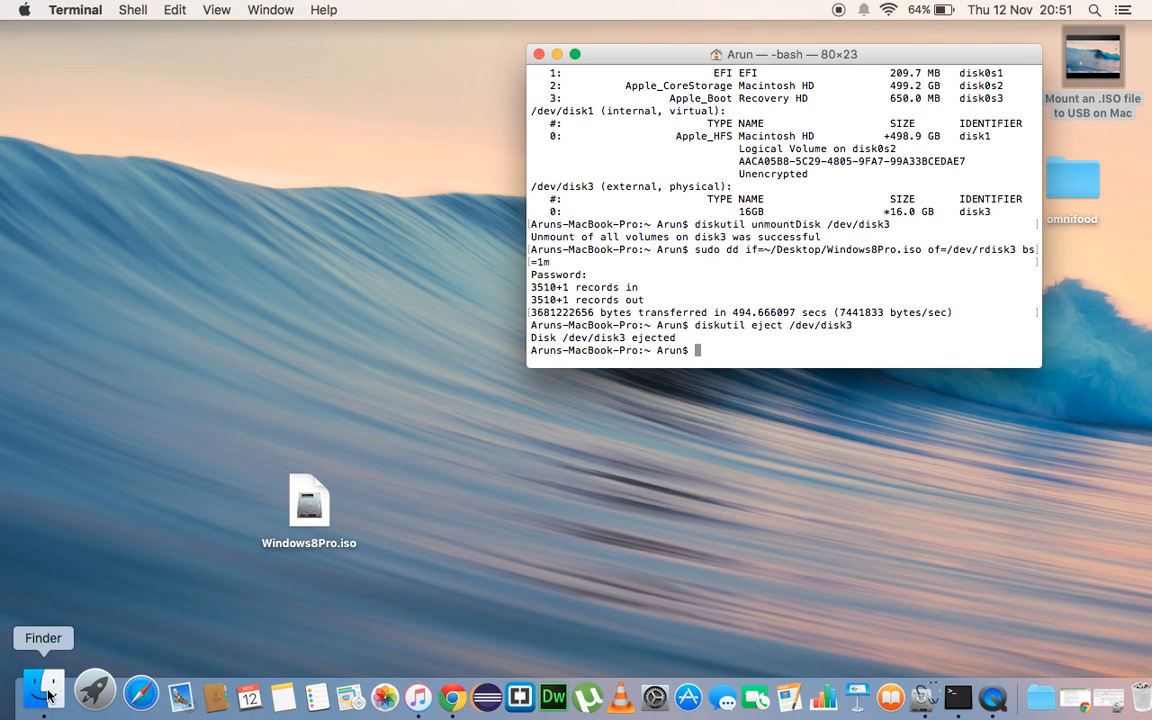
Open the IRM_CCSA_X86FRE_MUI_DV9 drive in Finder to view setup.exe, boot and sources
click(45, 690)
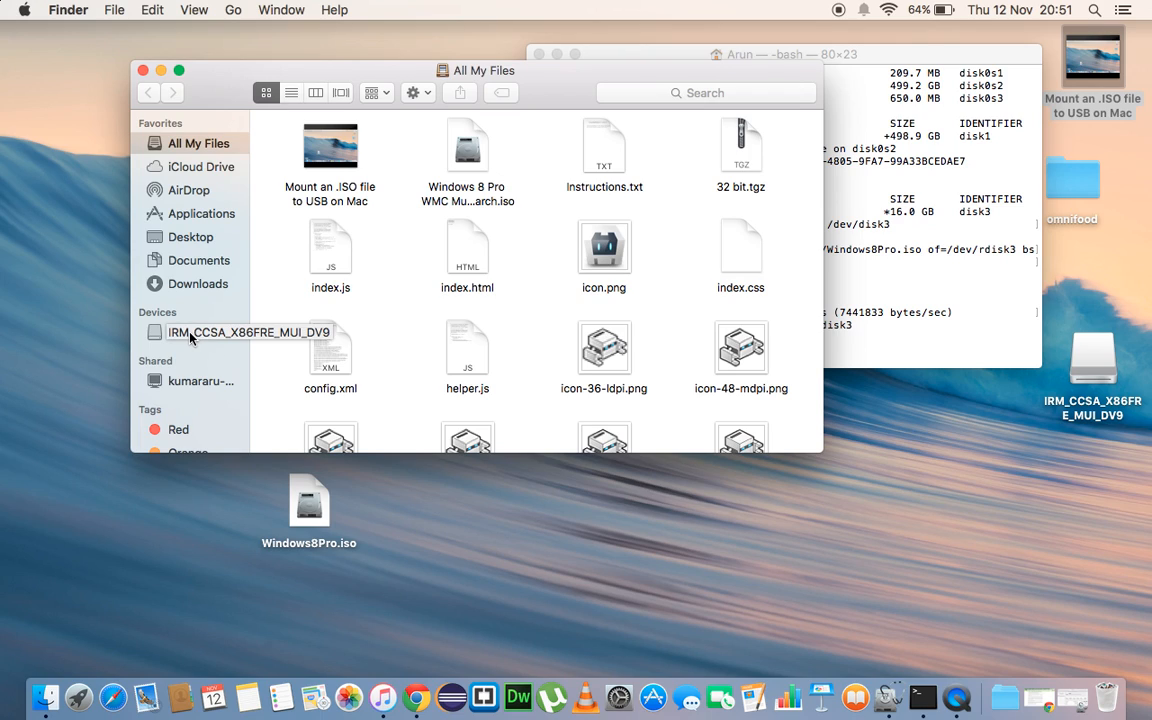
click(248, 332)
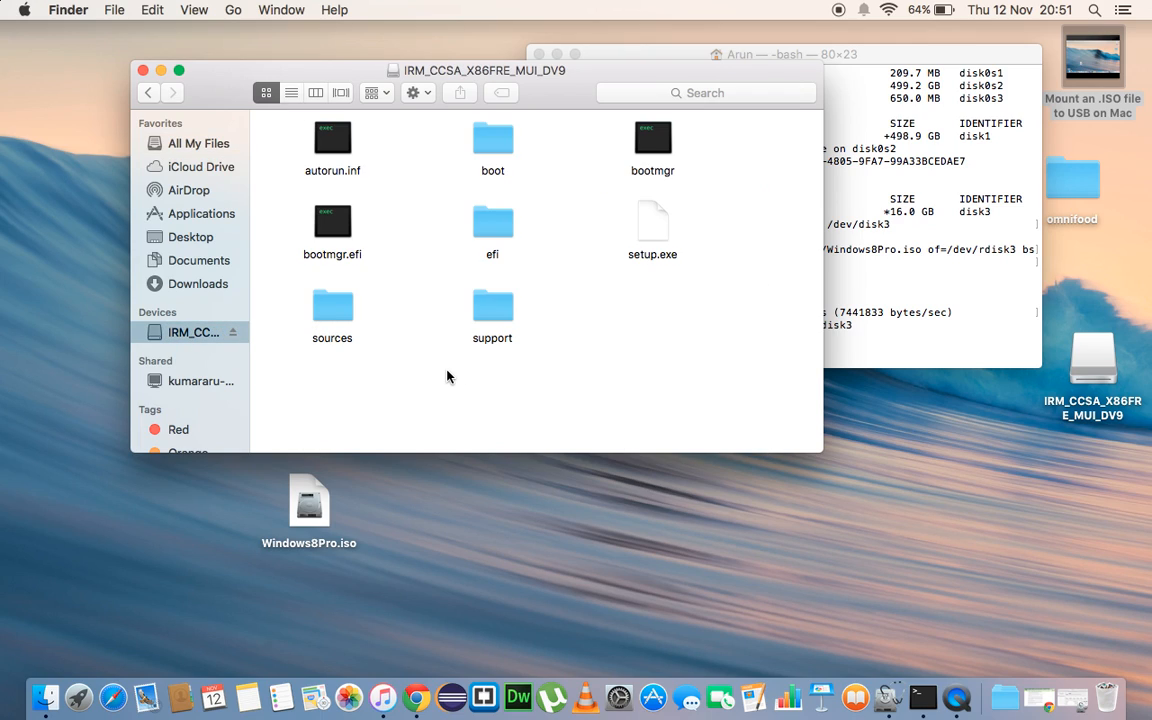